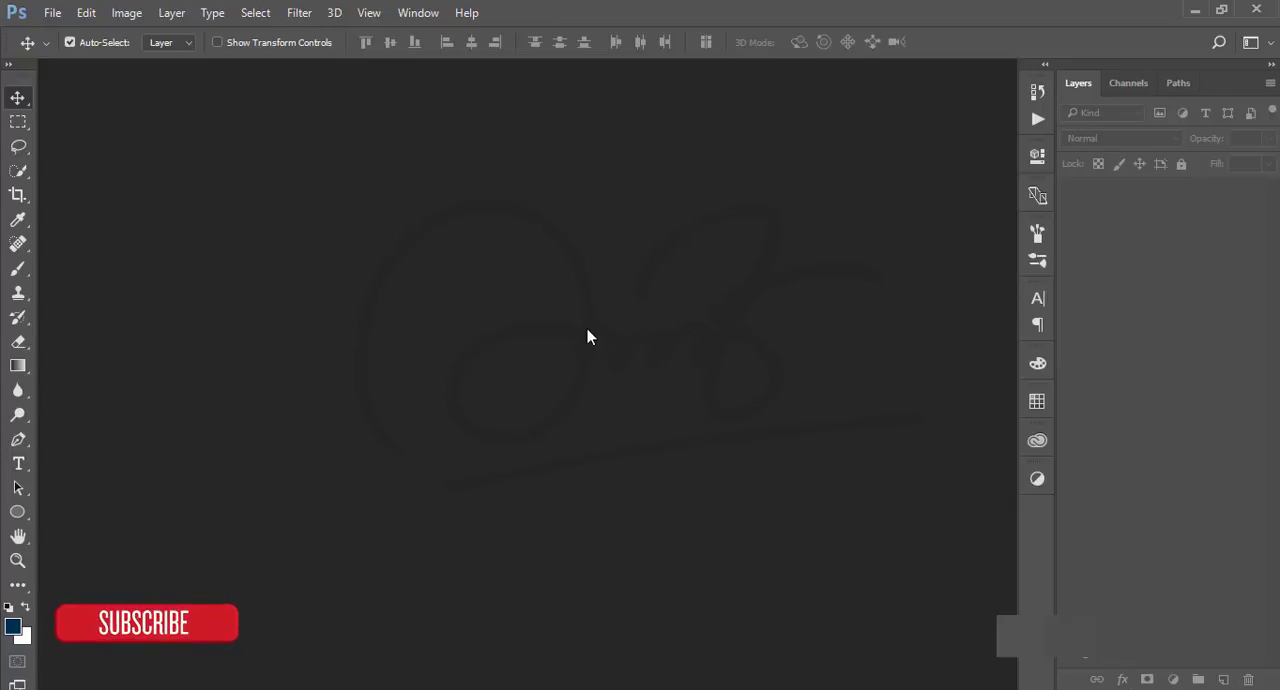
Open portrait_beige_by_jlior-d5i67vc.jpg from Documents > 11-06-18
click(53, 13)
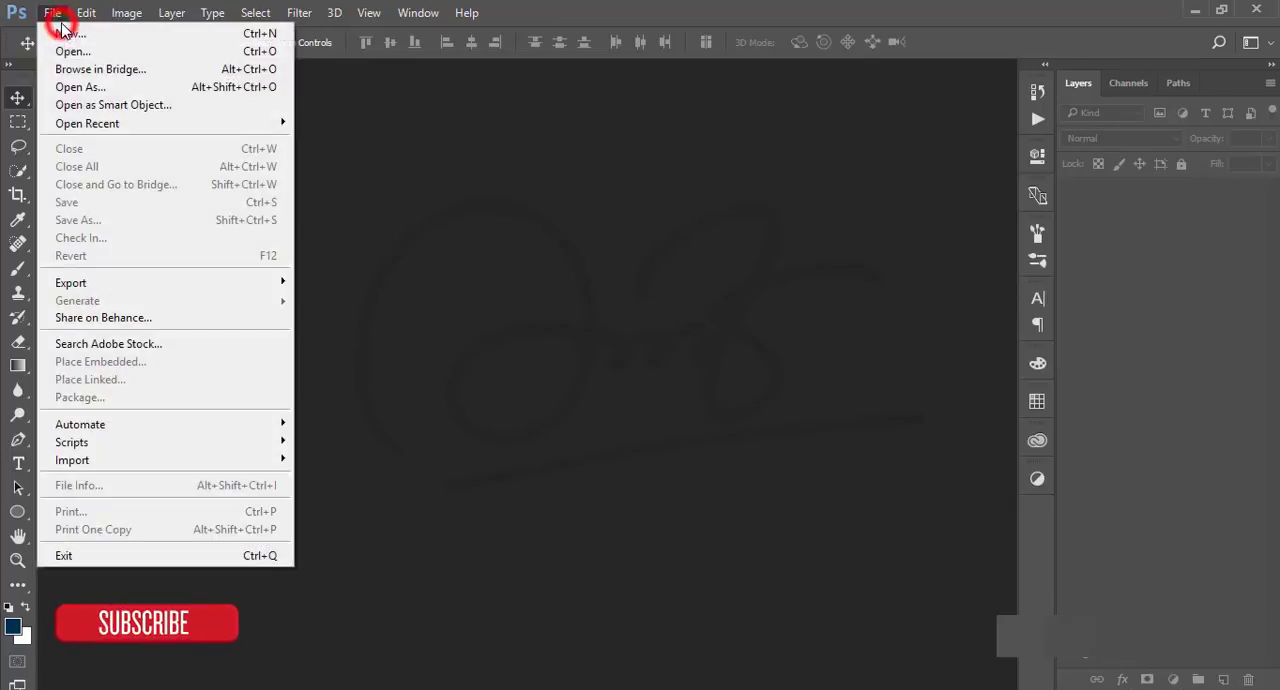
click(72, 51)
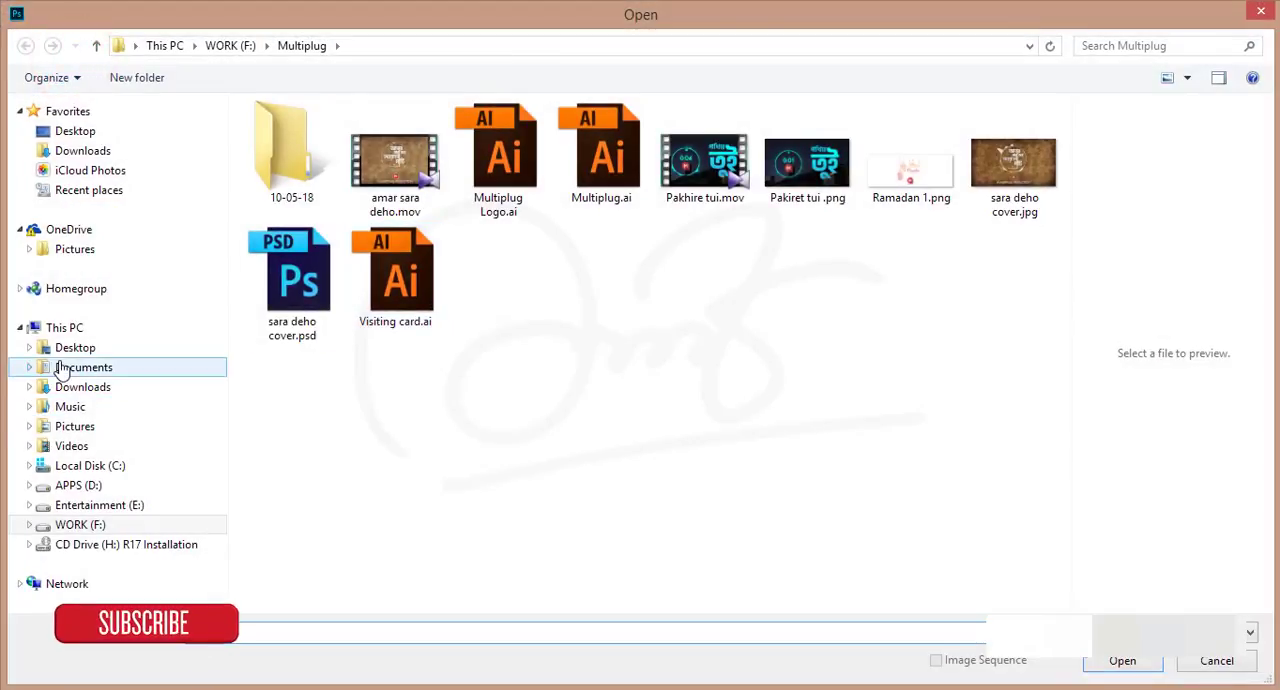
click(84, 366)
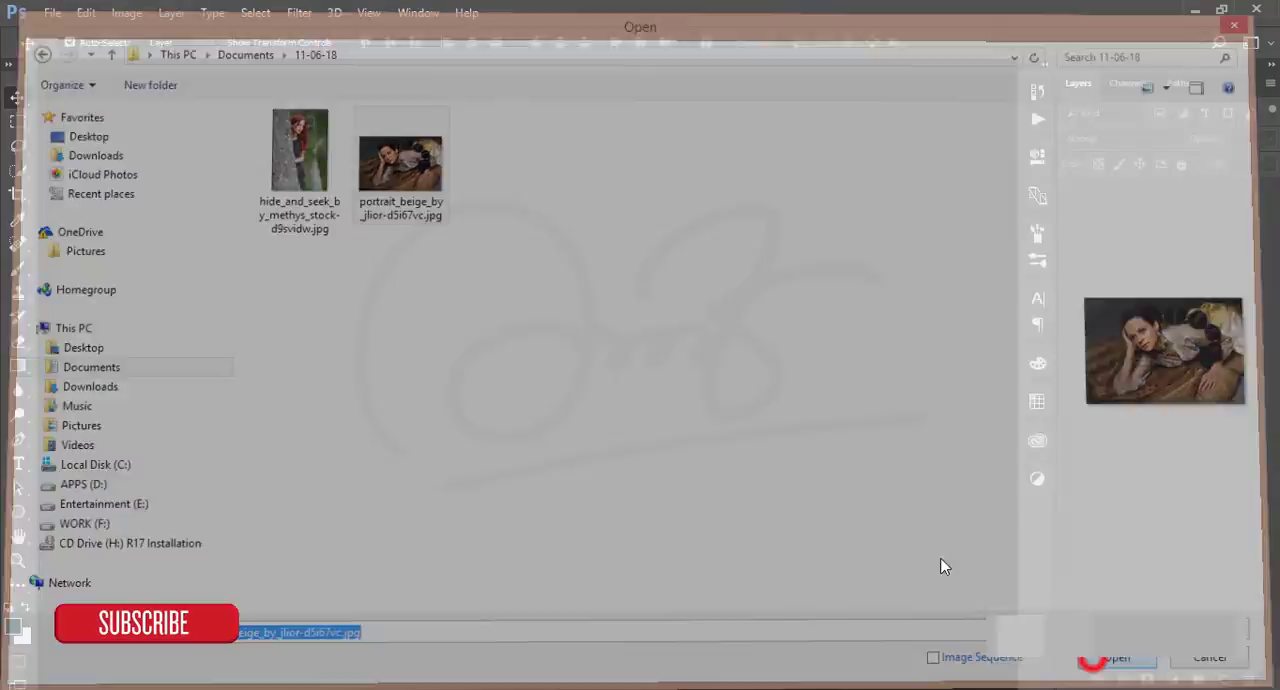
click(1113, 657)
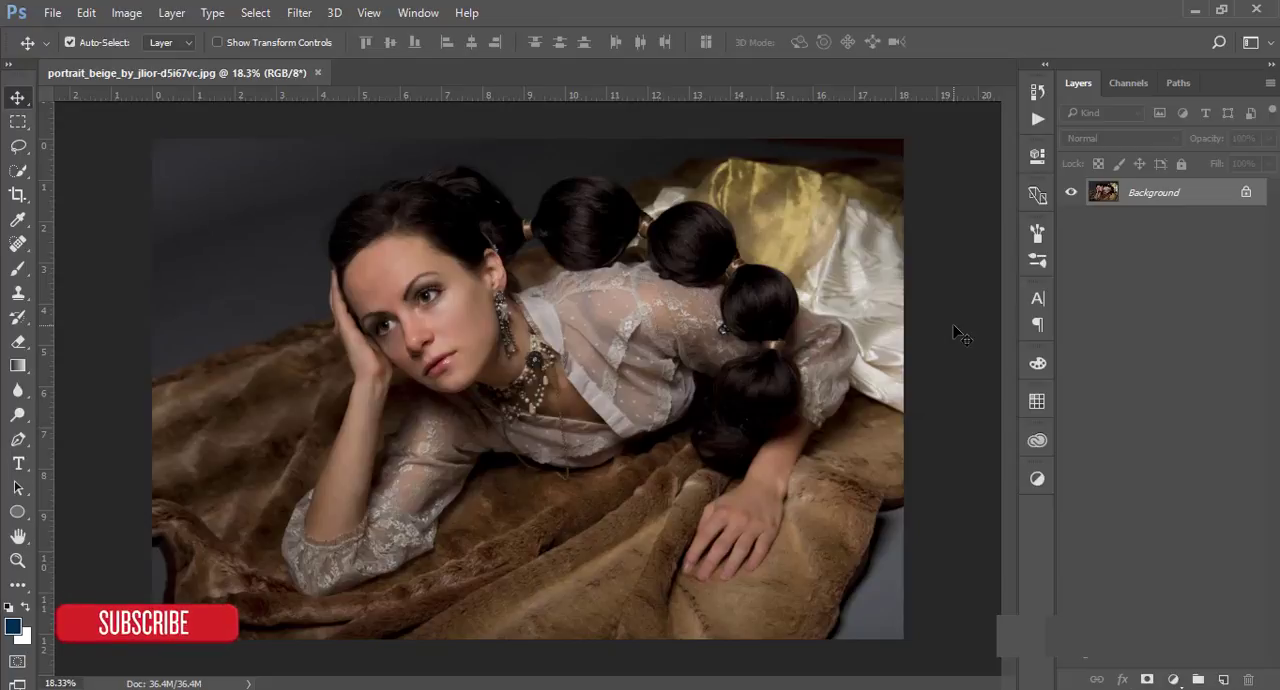
mouse_move(960, 330)
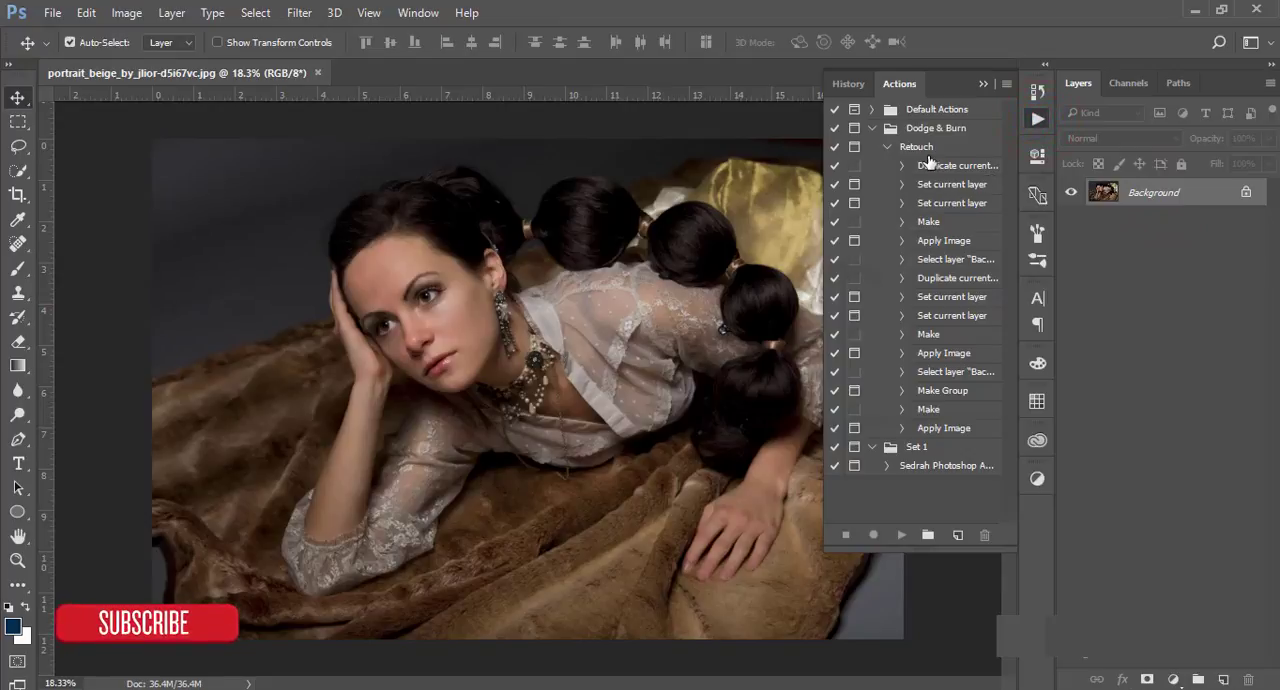
Play the Dodge & Burn Retouch action, confirming all three Apply Image dialogs
click(916, 146)
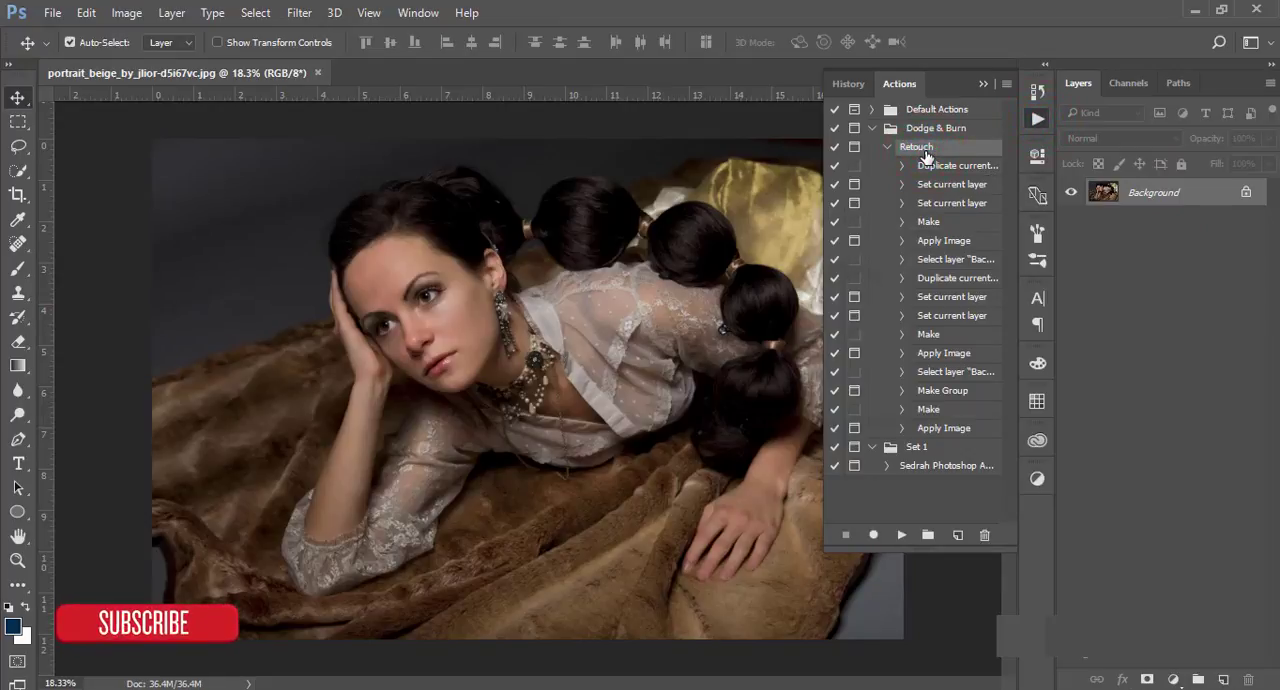
mouse_move(780, 310)
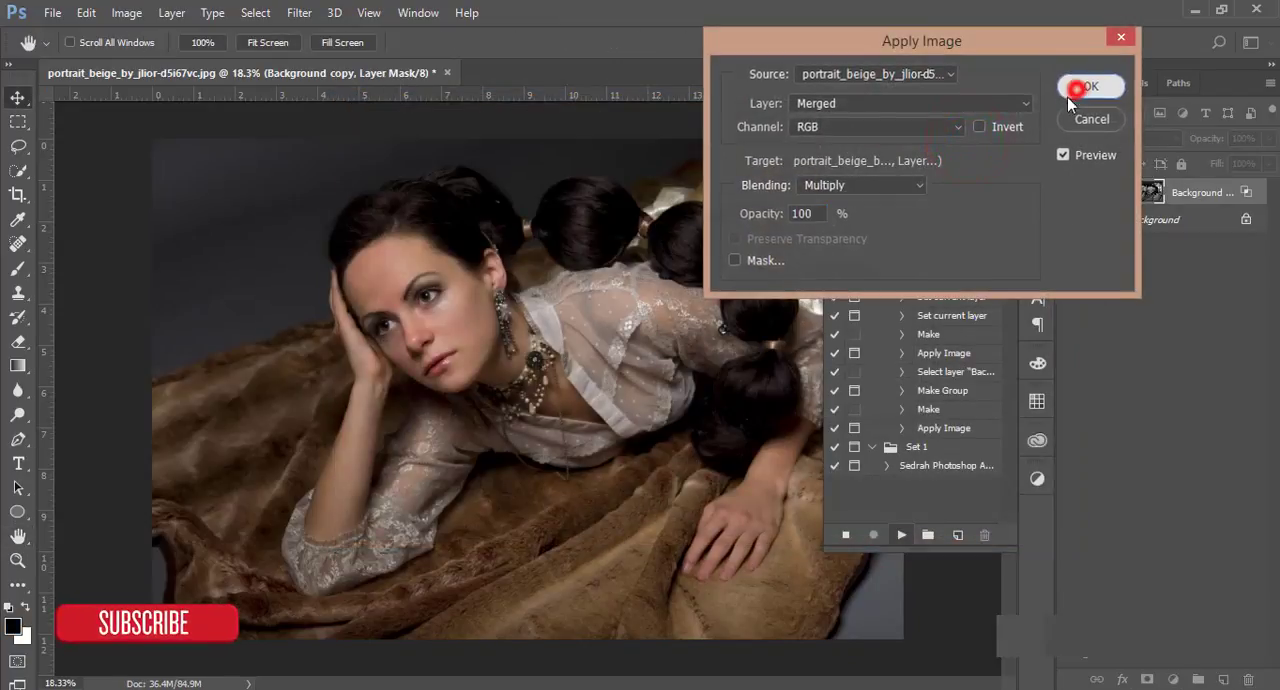
click(979, 126)
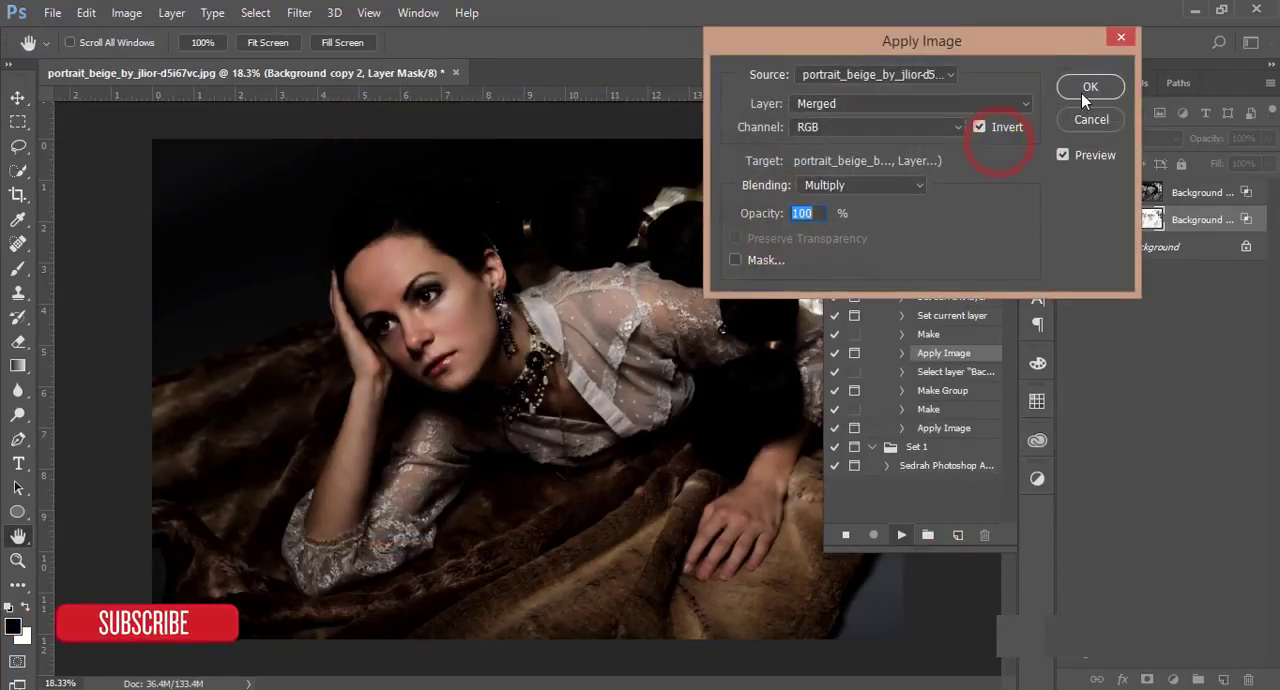
click(979, 127)
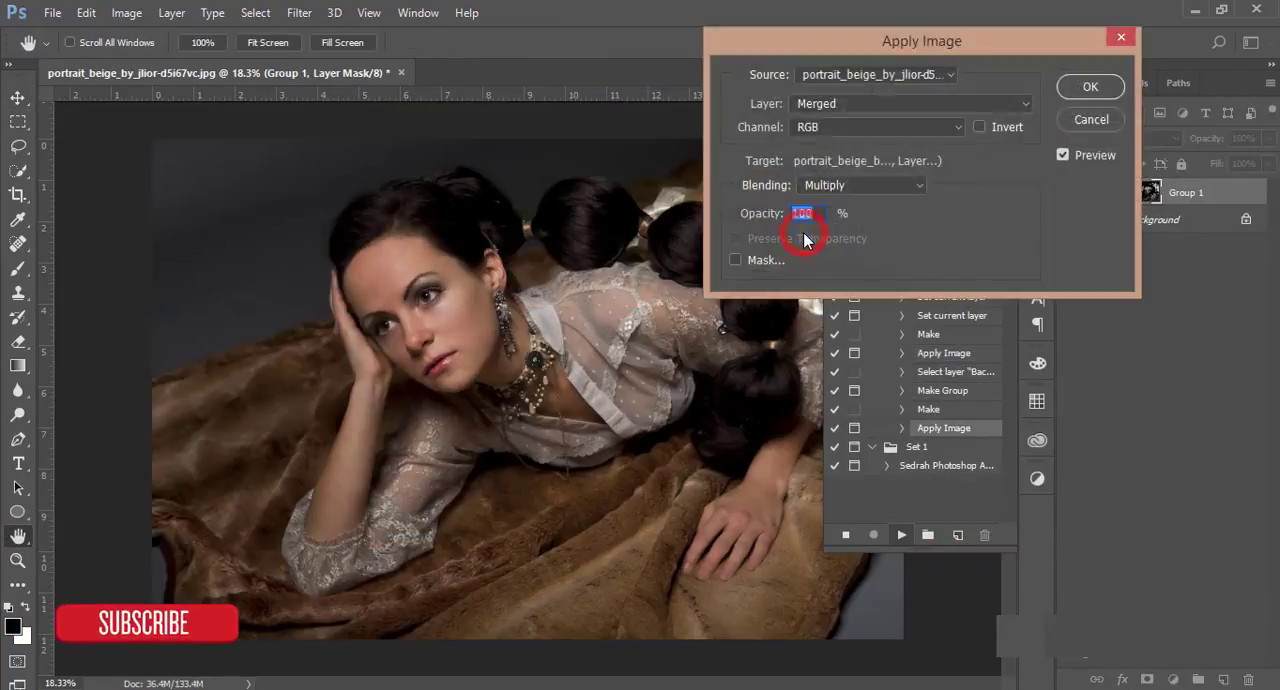
click(1089, 86)
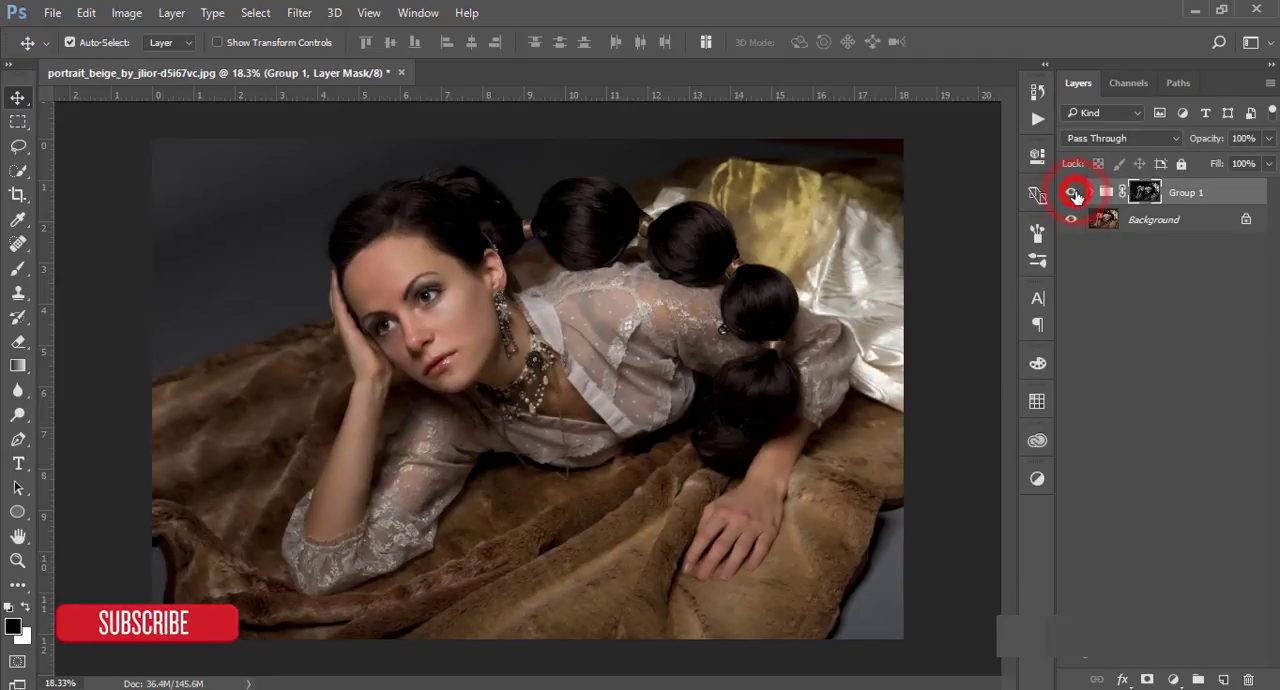
Limit the Multiply copy in Group 1 to shadows with the Underlying Layer Blend If slider
click(1091, 191)
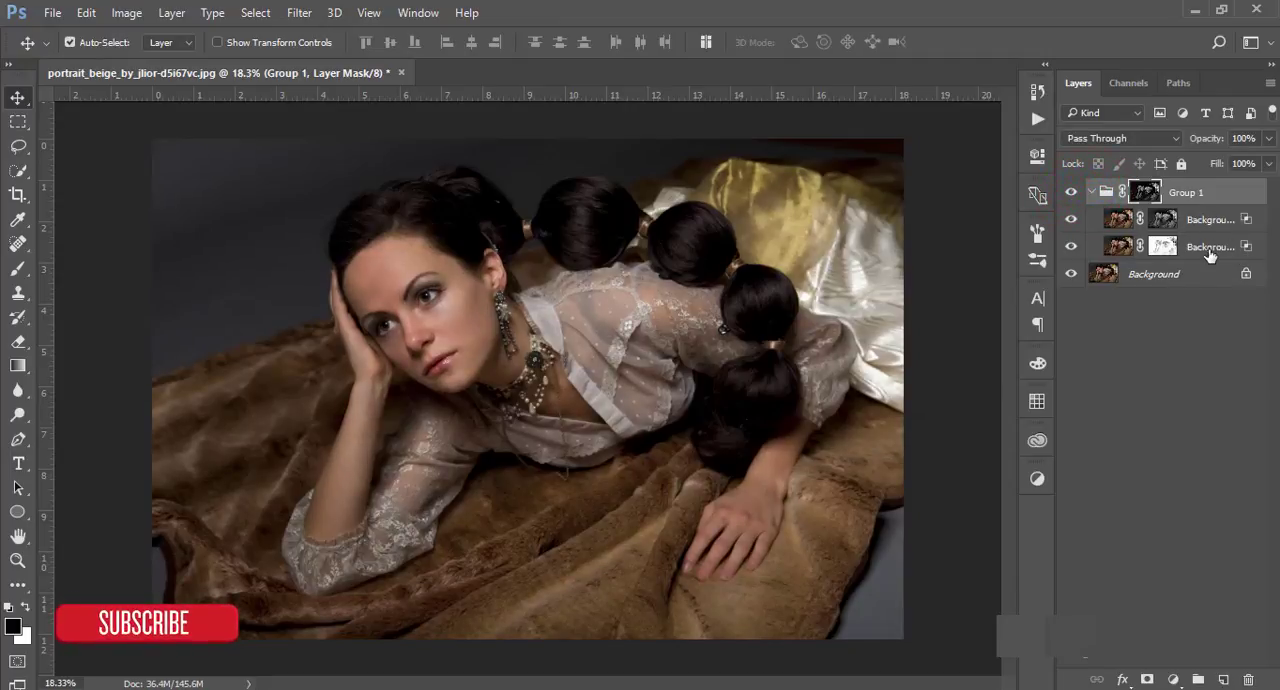
double_click(1210, 246)
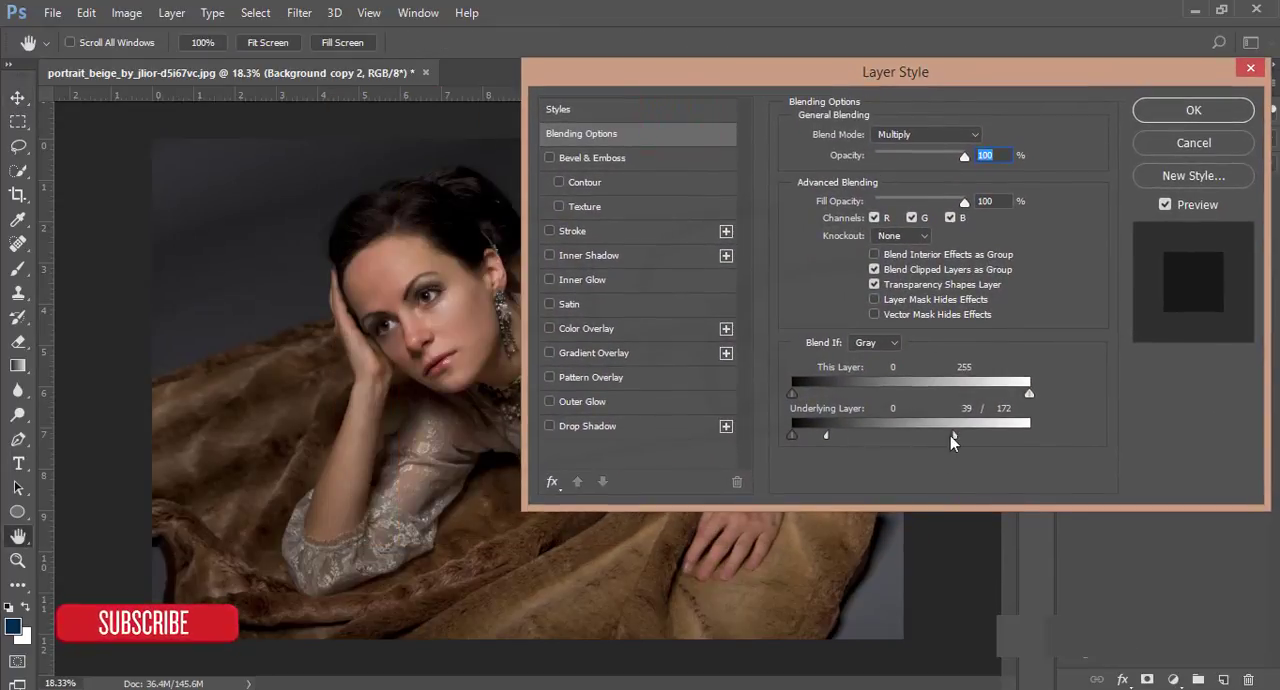
drag(952, 435, 945, 435)
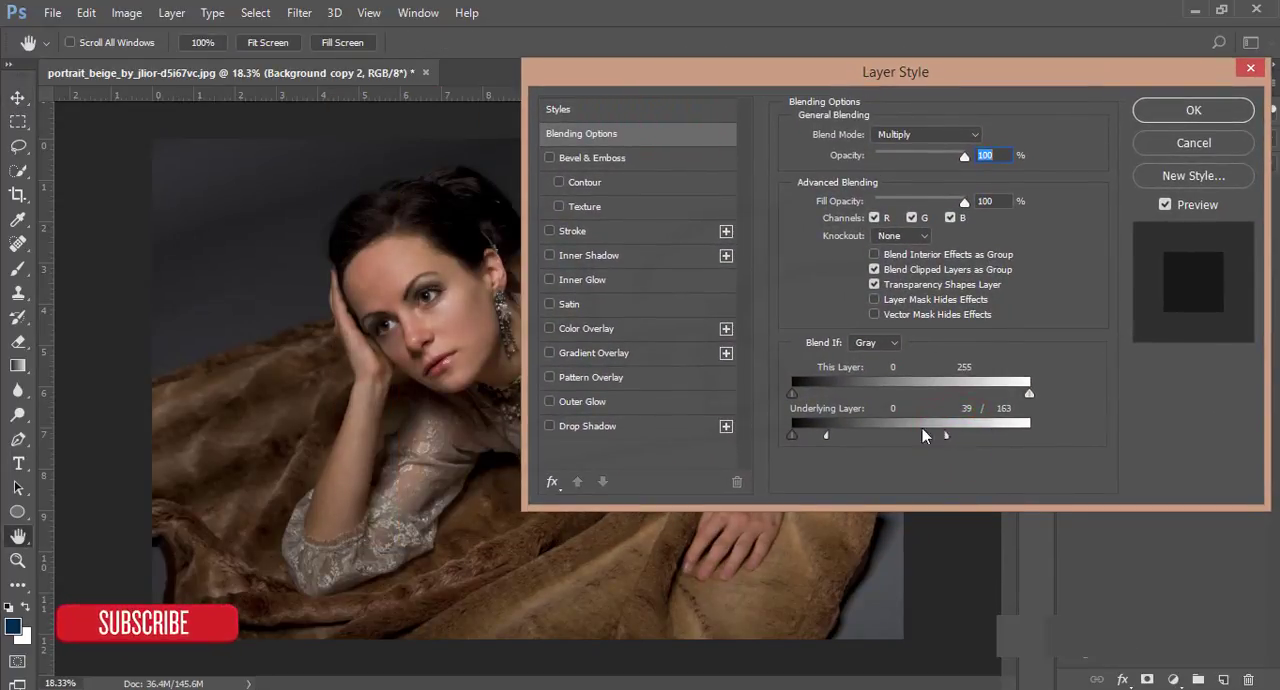
drag(945, 435, 825, 435)
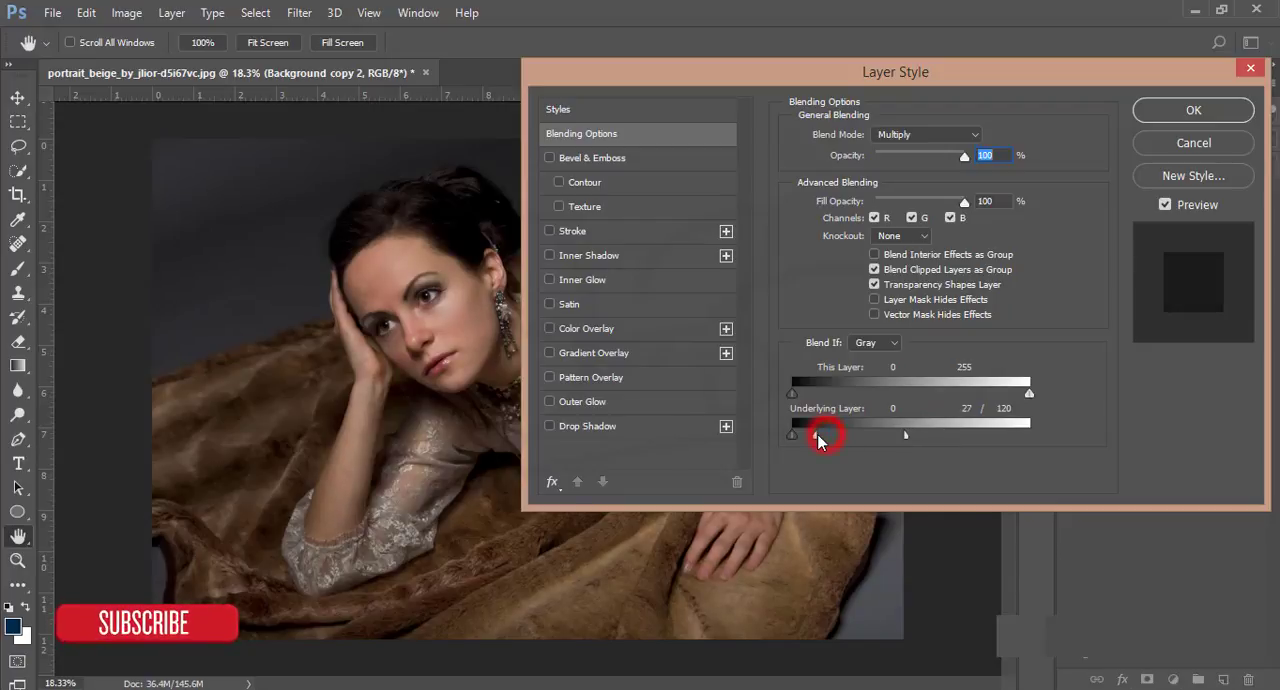
click(1193, 110)
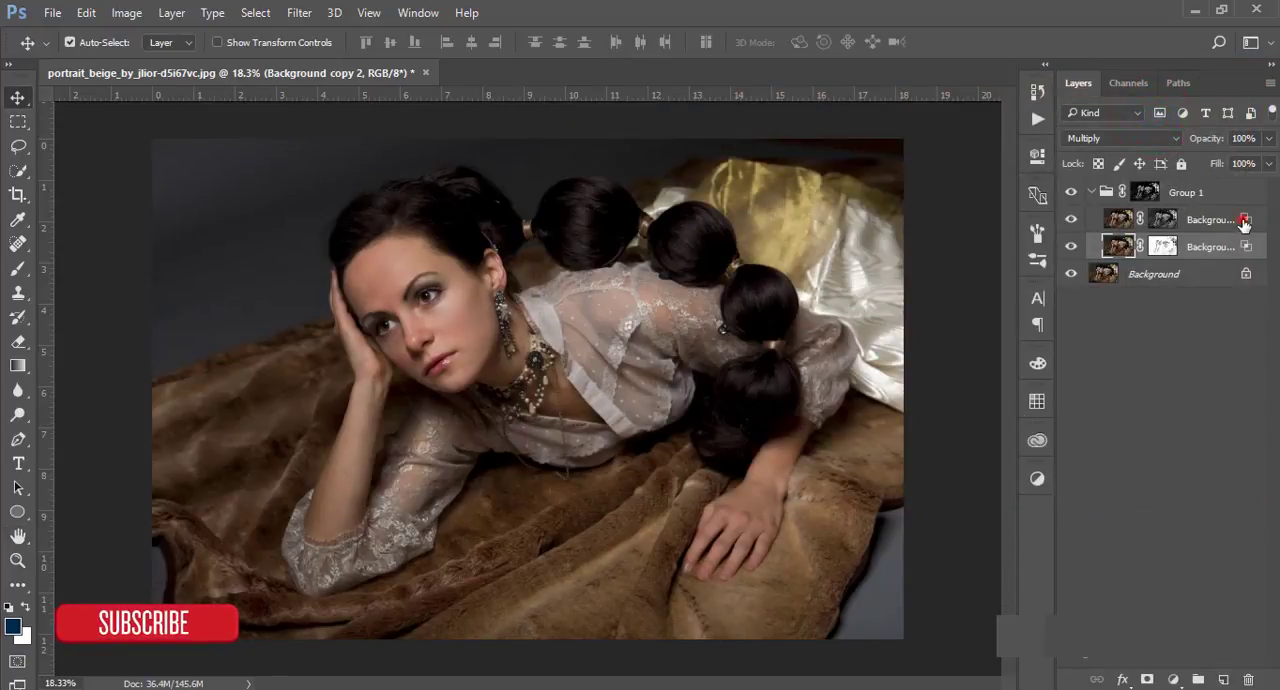
Limit the Screen copy to highlights with the Underlying Layer Blend If slider
double_click(1210, 219)
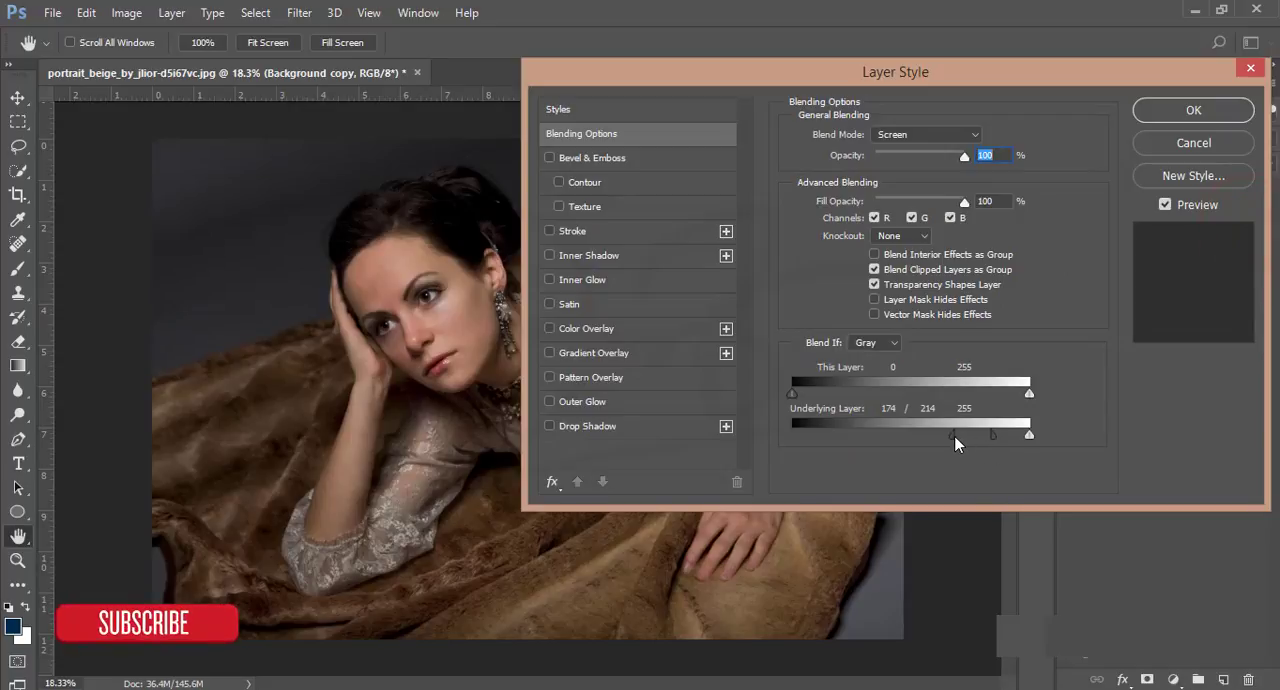
drag(952, 434, 880, 434)
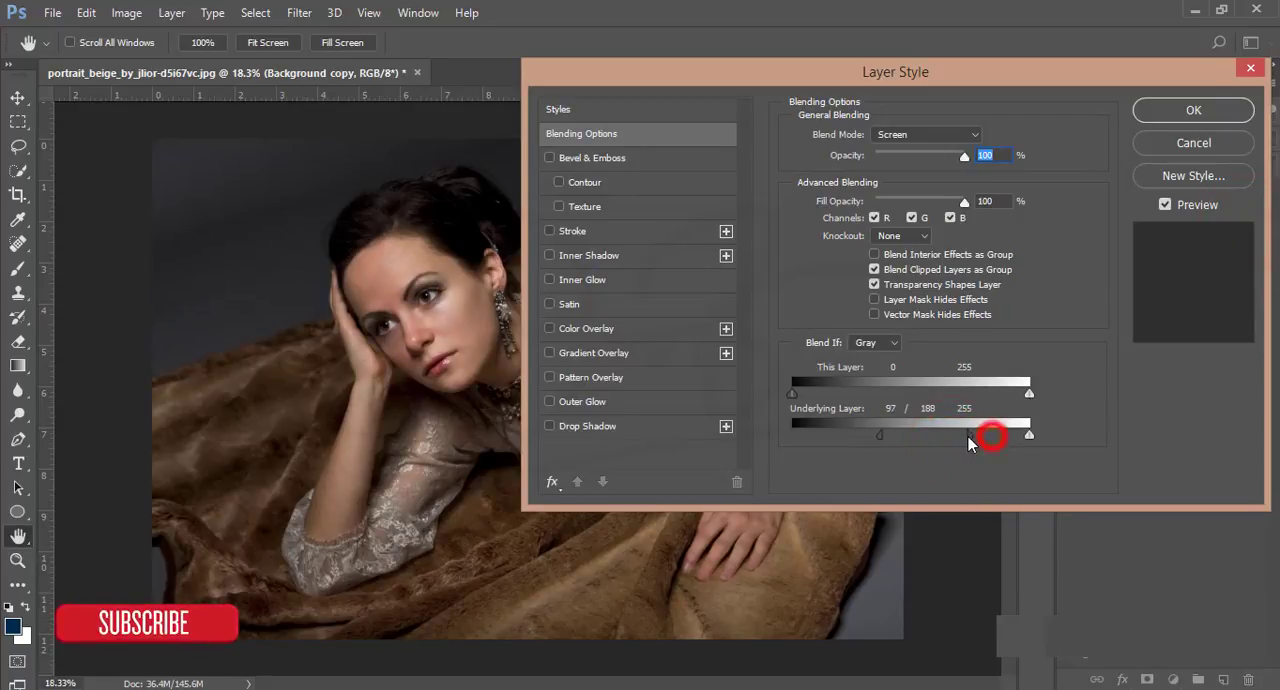
click(1192, 110)
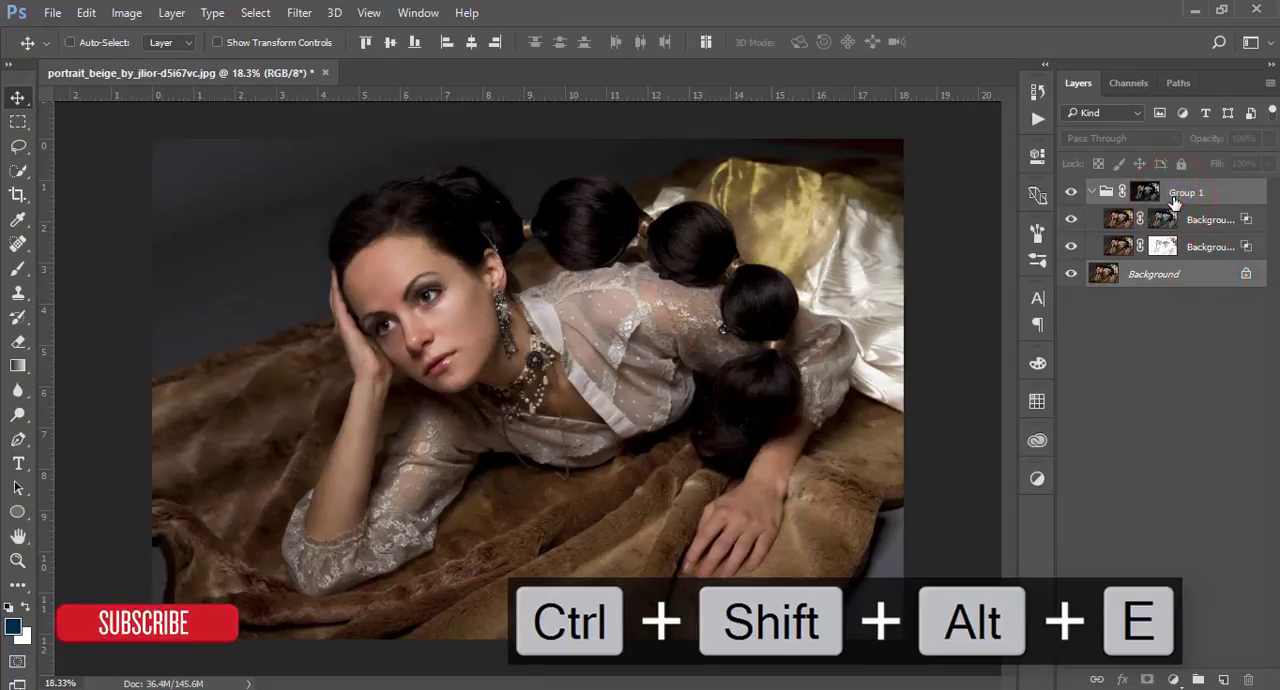
Stamp all visible layers into Layer 1 and open the Camera Raw Filter on it
key(ctrl+shift+alt+e)
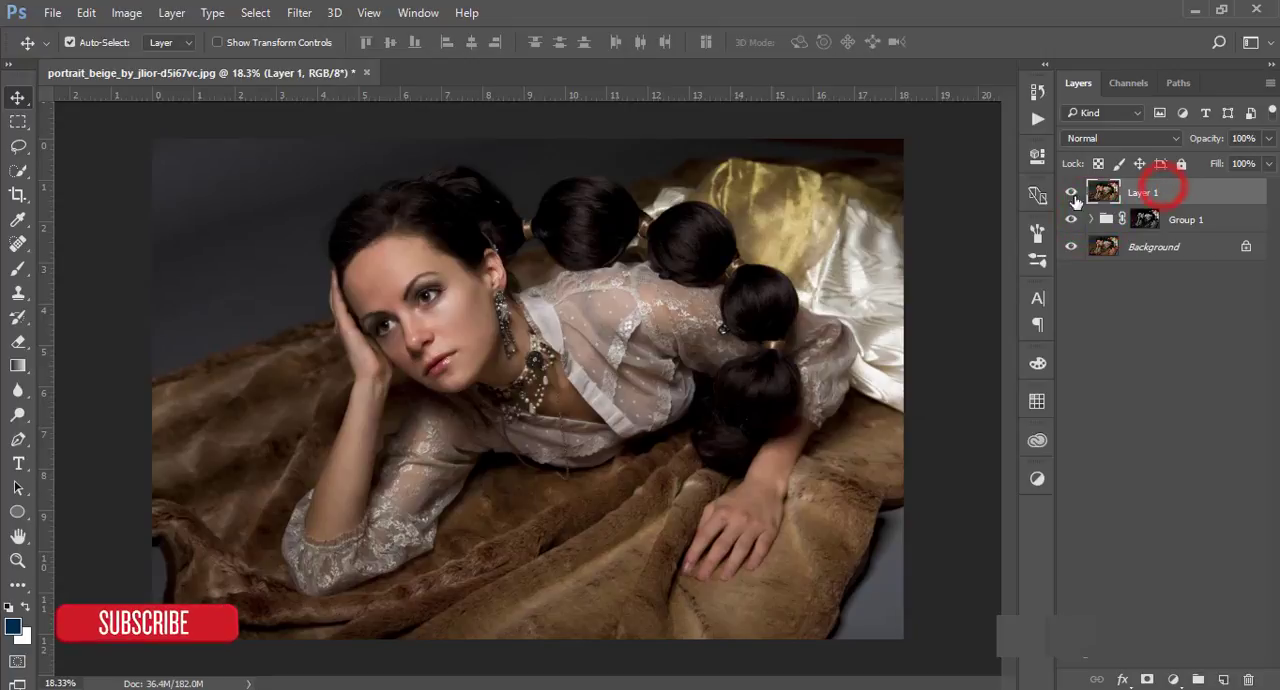
click(299, 12)
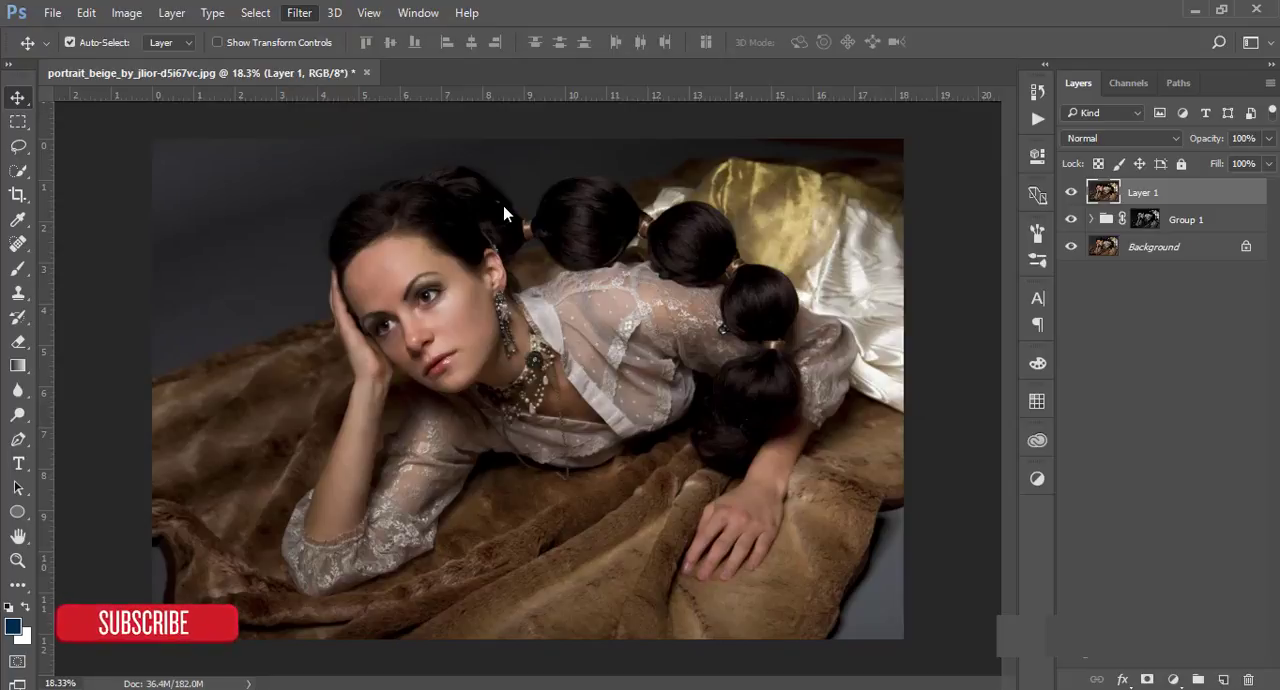
click(299, 12)
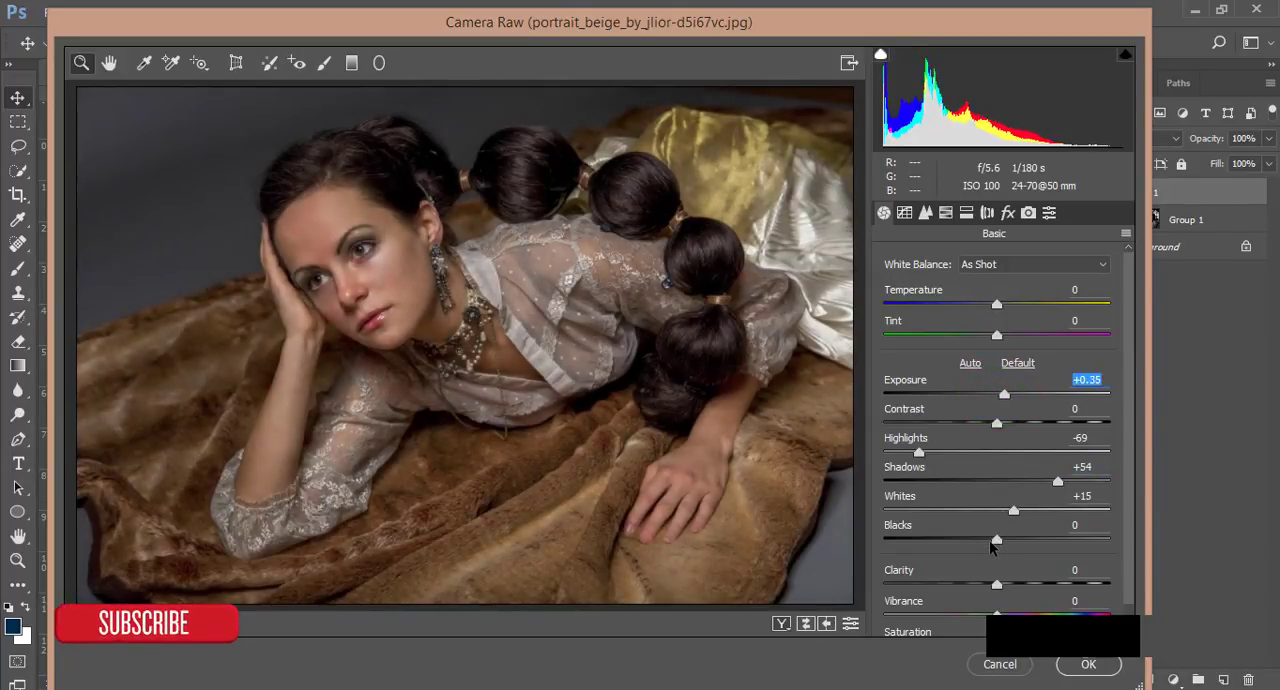
In Camera Raw, raise whites to +41 and orange luminance to +21
drag(997, 538, 978, 538)
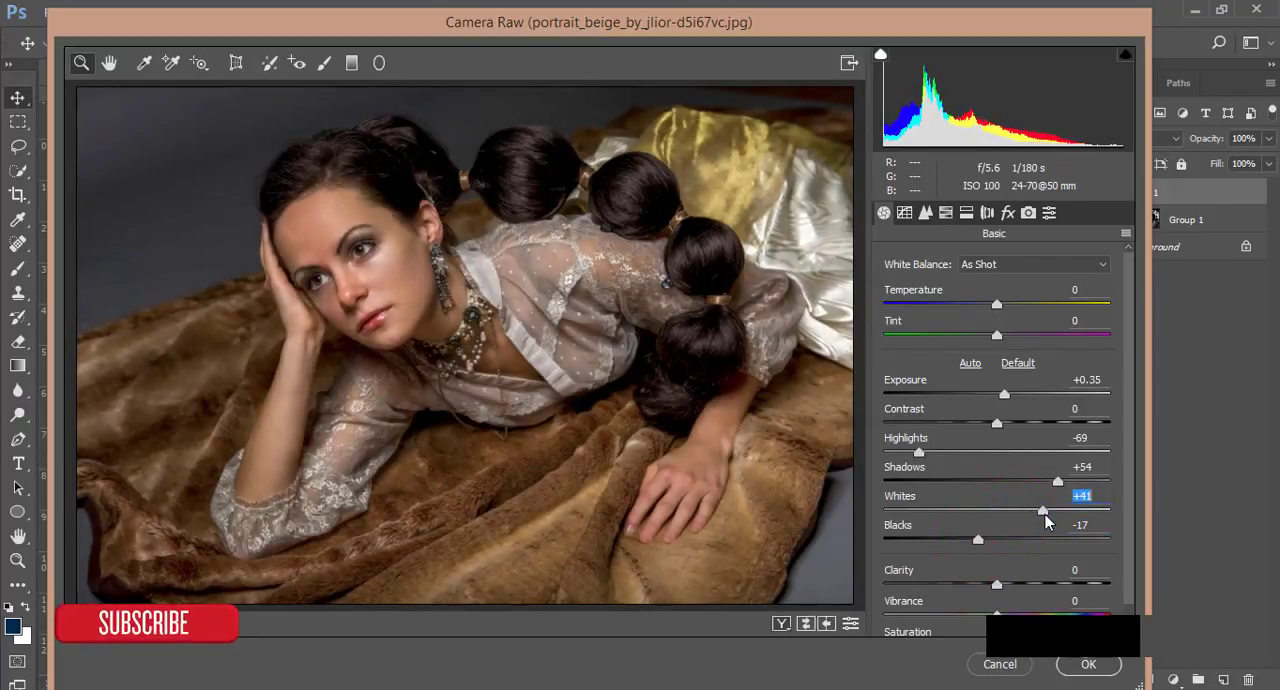
click(945, 212)
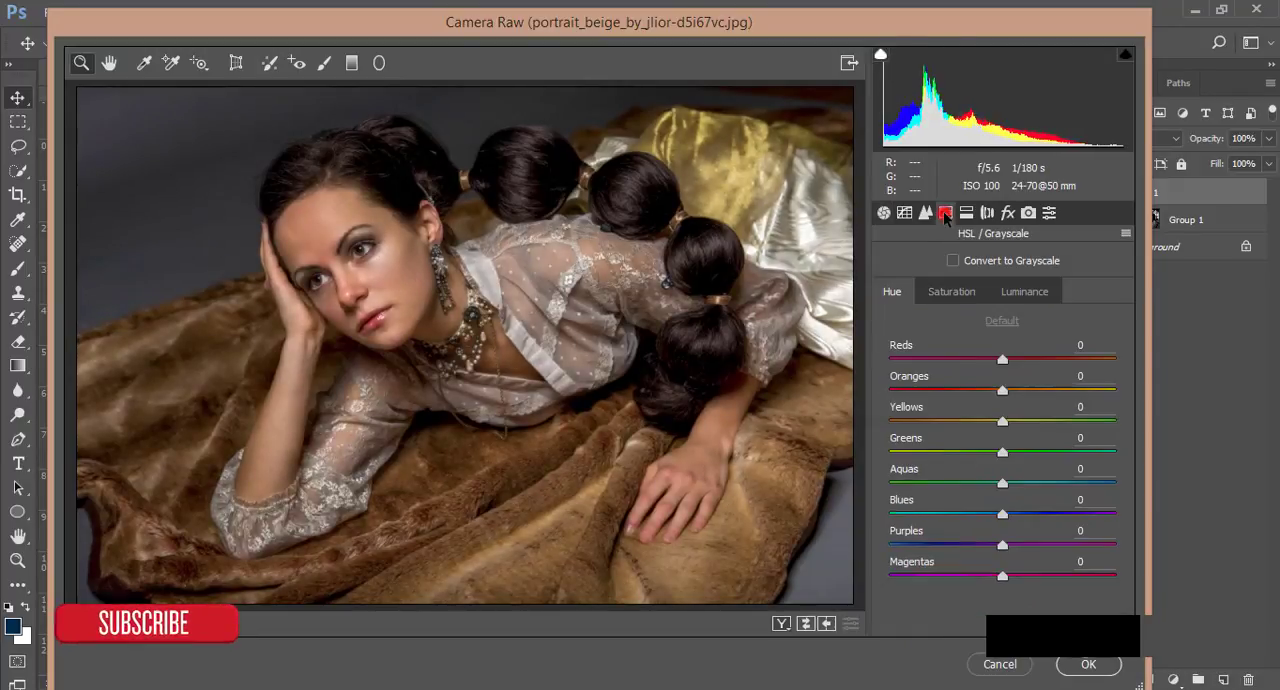
click(951, 291)
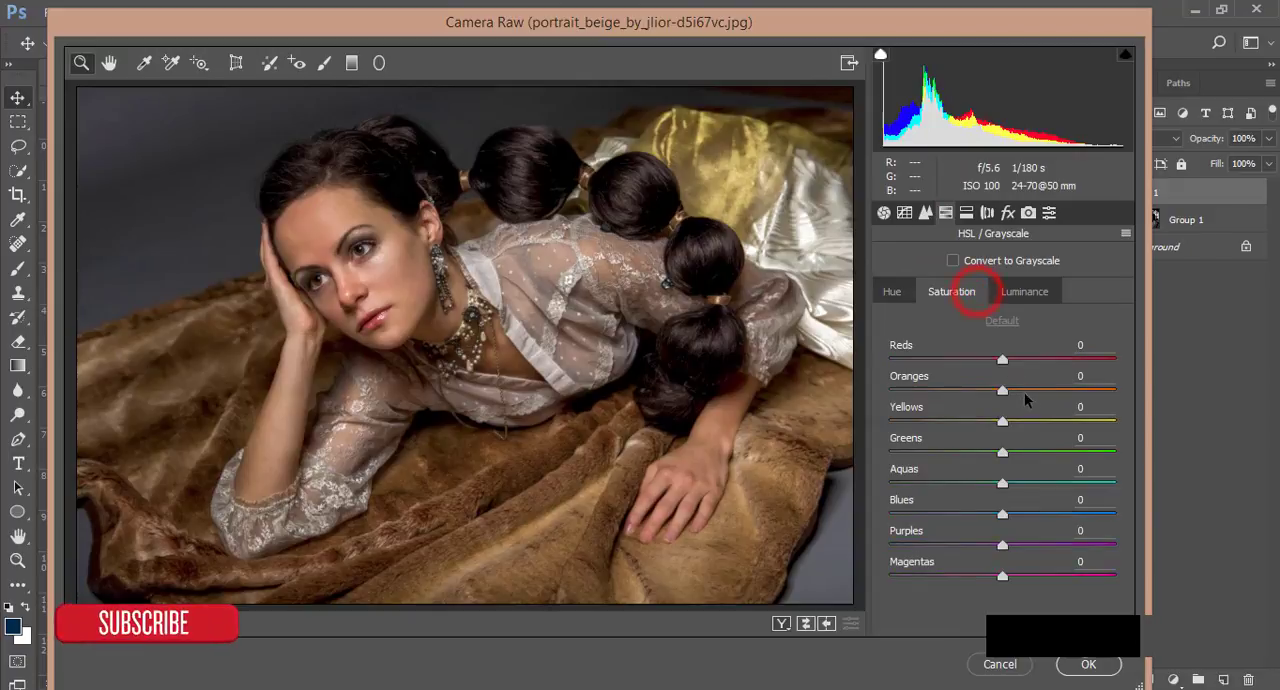
drag(1002, 390, 988, 390)
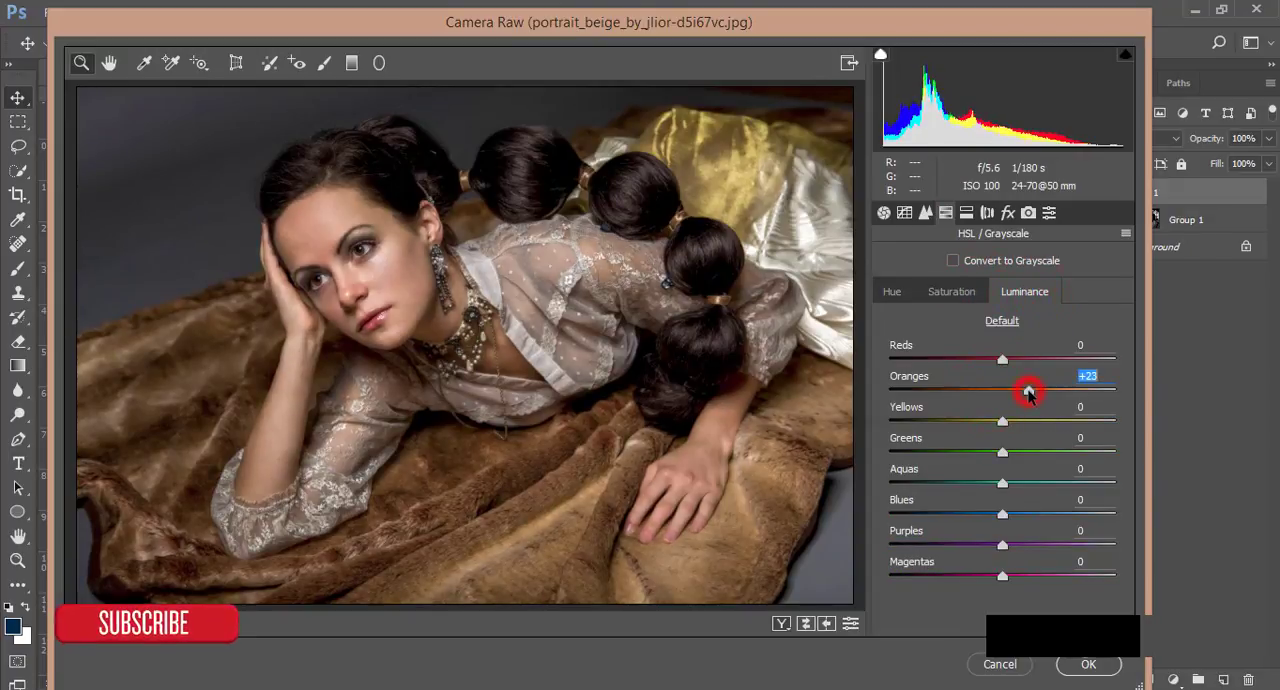
drag(1030, 391, 1024, 391)
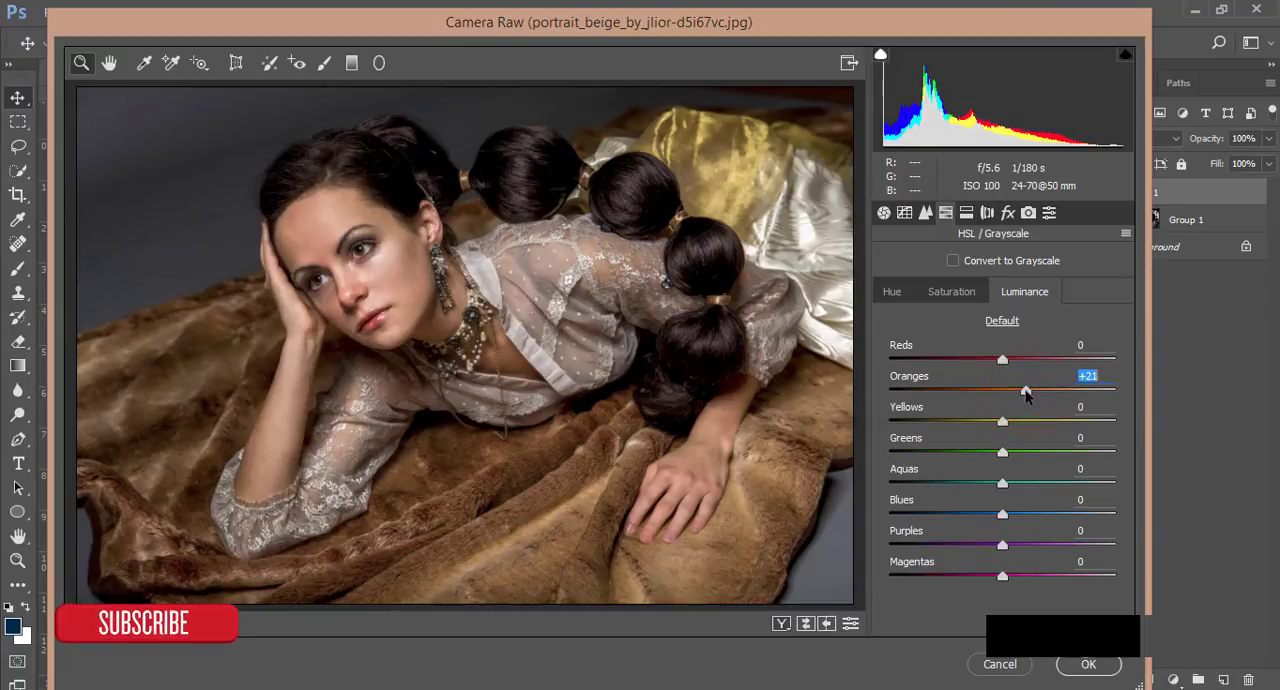
mouse_move(1005, 222)
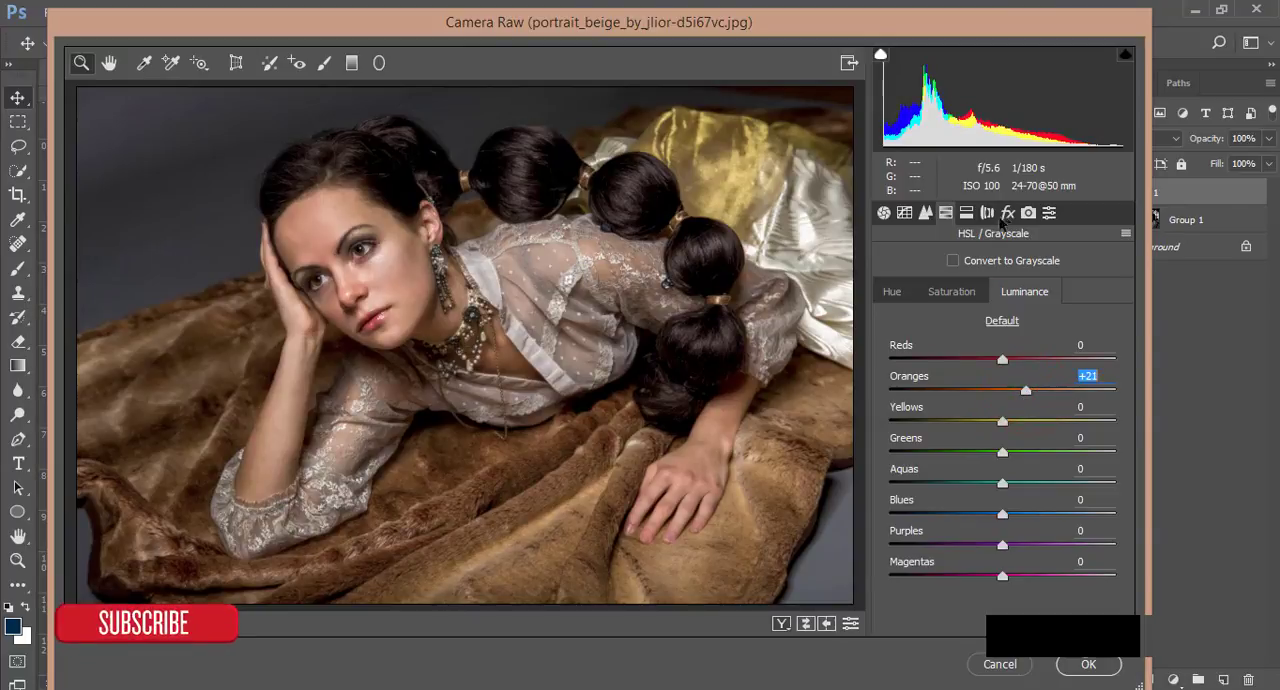
Set Blue Primary Hue to -29 and Red Primary Hue to +17, then apply Camera Raw
click(1048, 212)
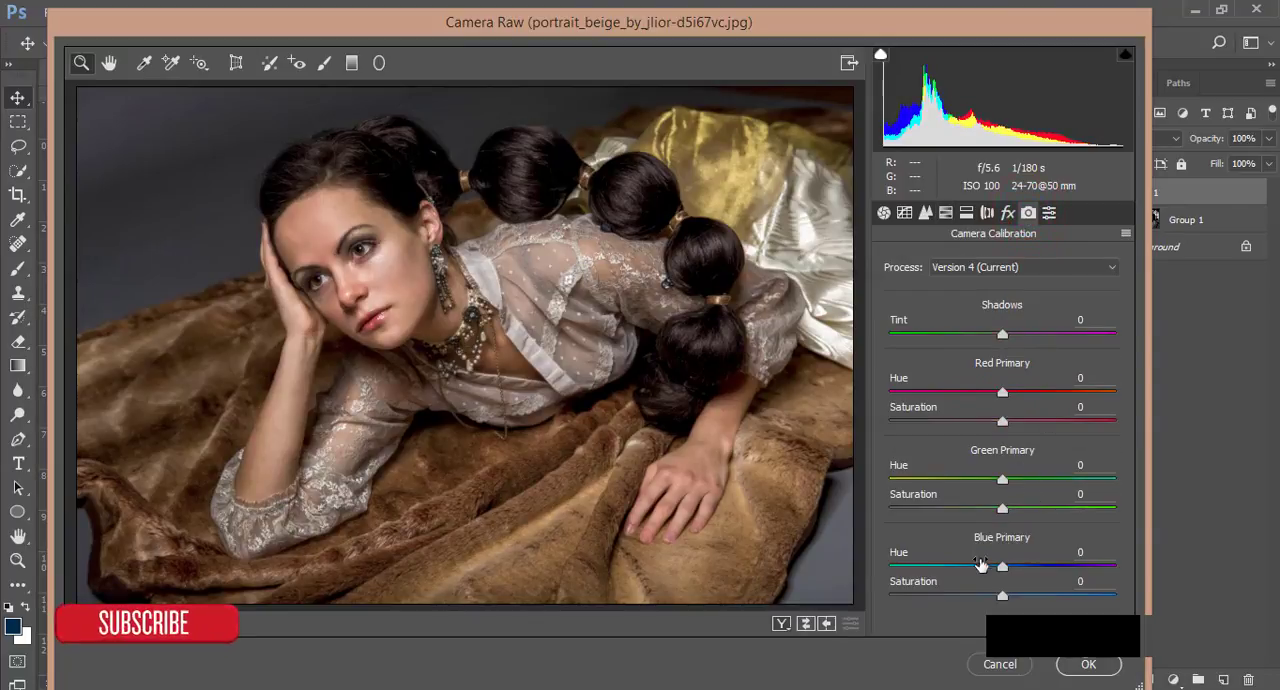
drag(1002, 565, 980, 565)
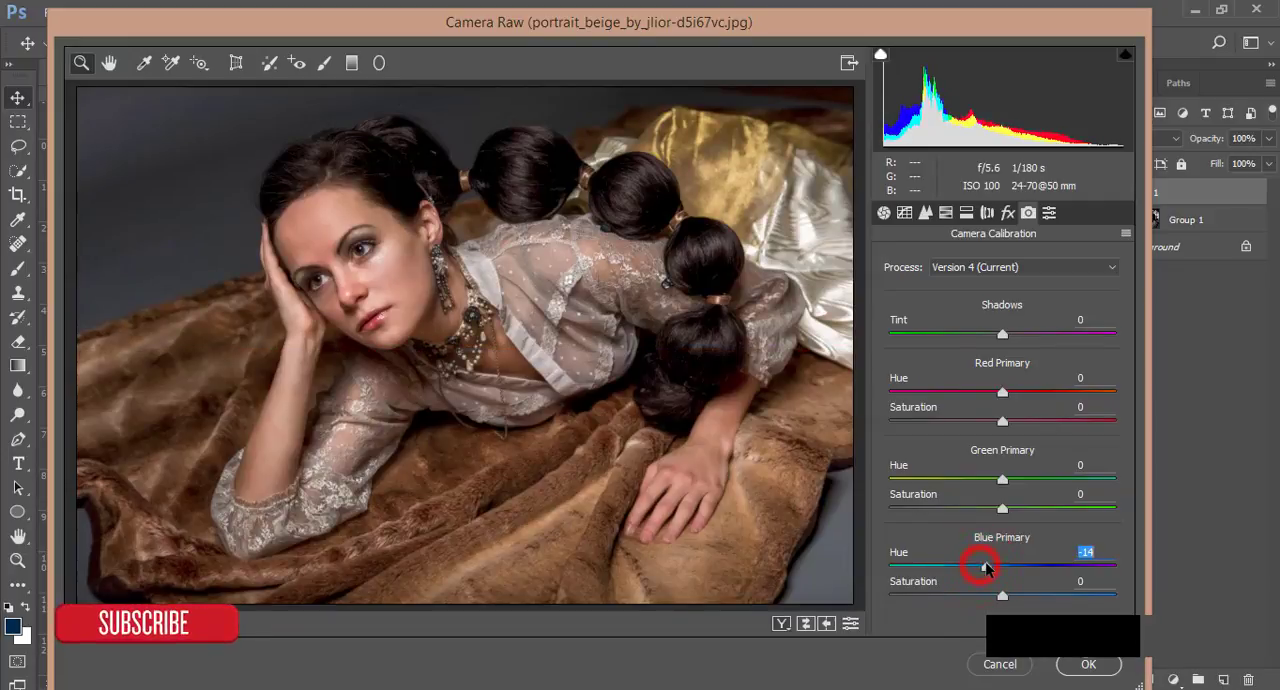
drag(995, 567, 968, 567)
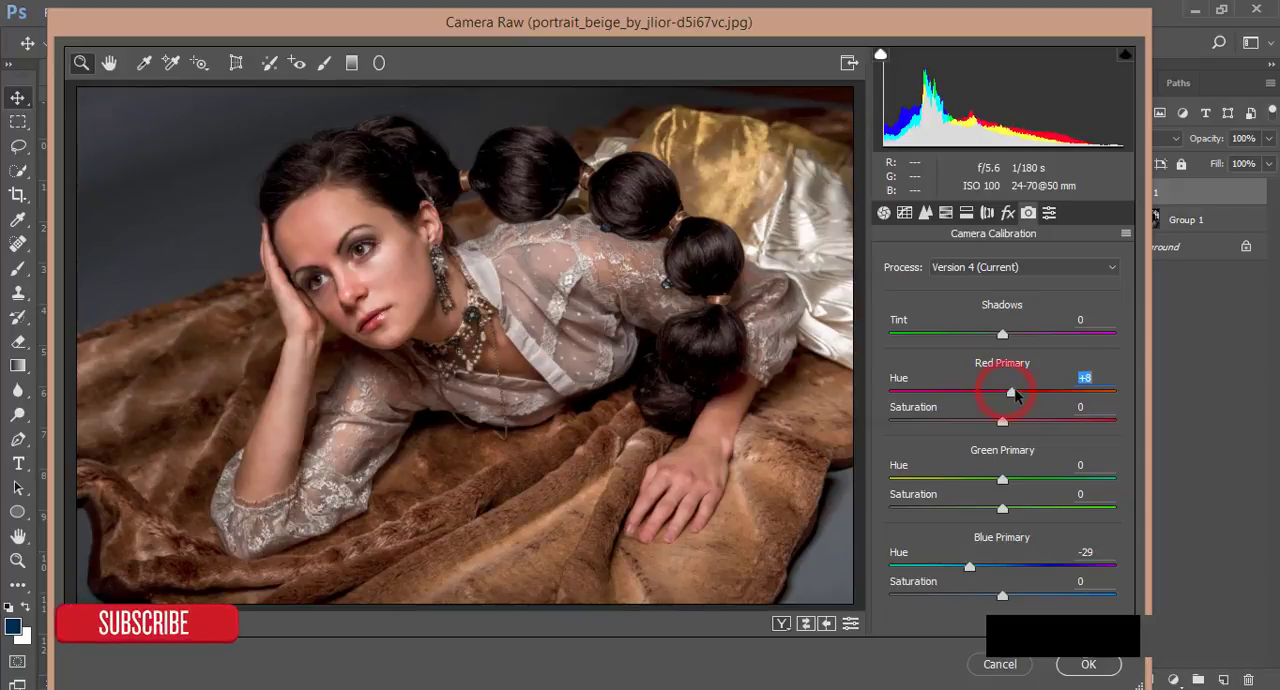
drag(1003, 392, 1018, 392)
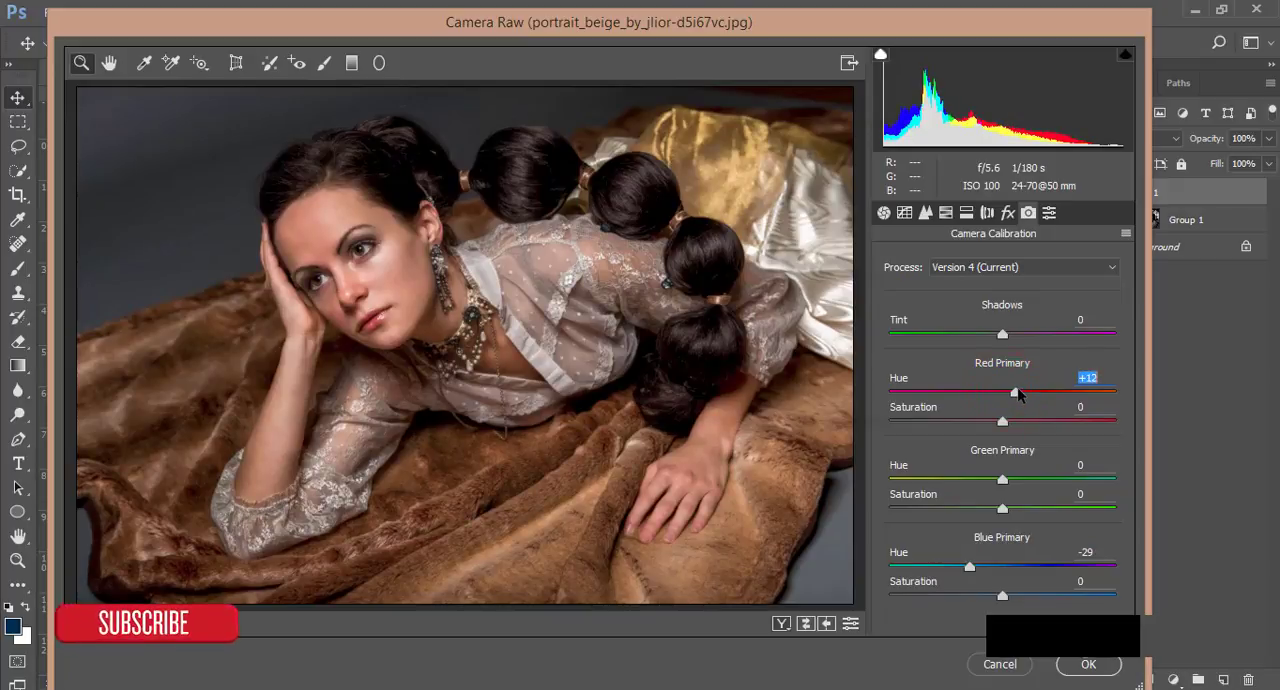
drag(1017, 392, 1025, 392)
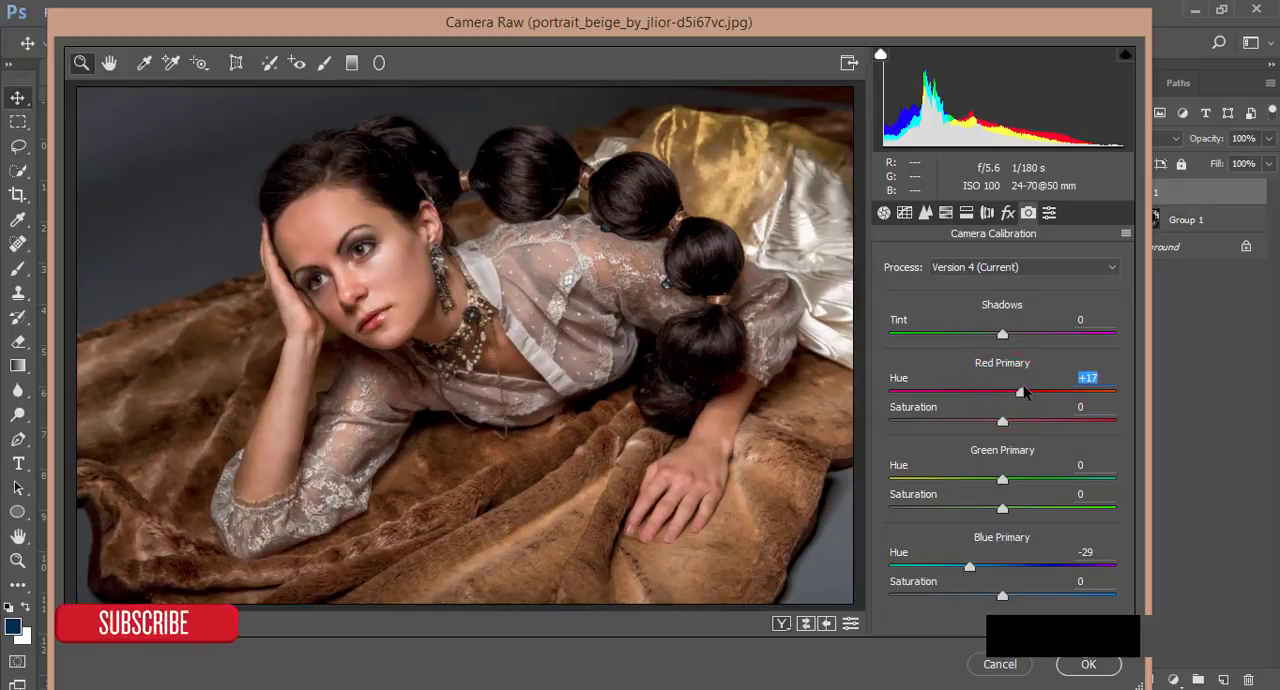
click(1088, 664)
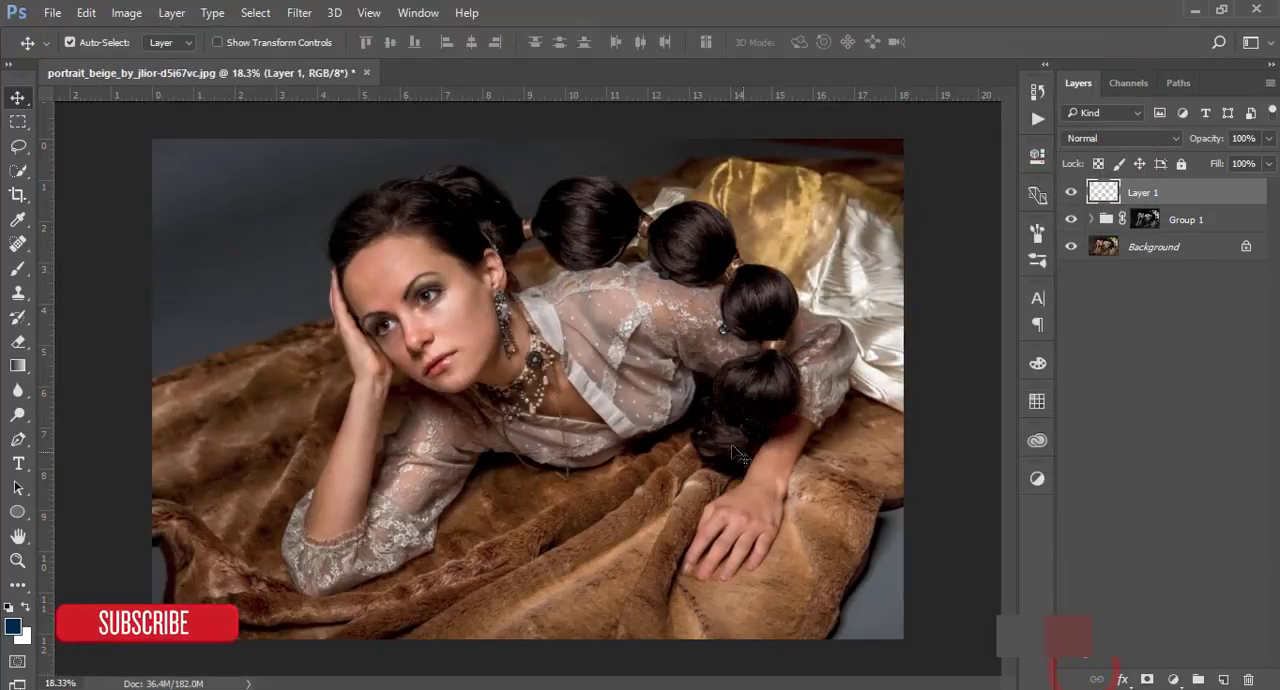
Add a Color Lookup adjustment layer using the HorrorBlue.3DL look
click(1071, 192)
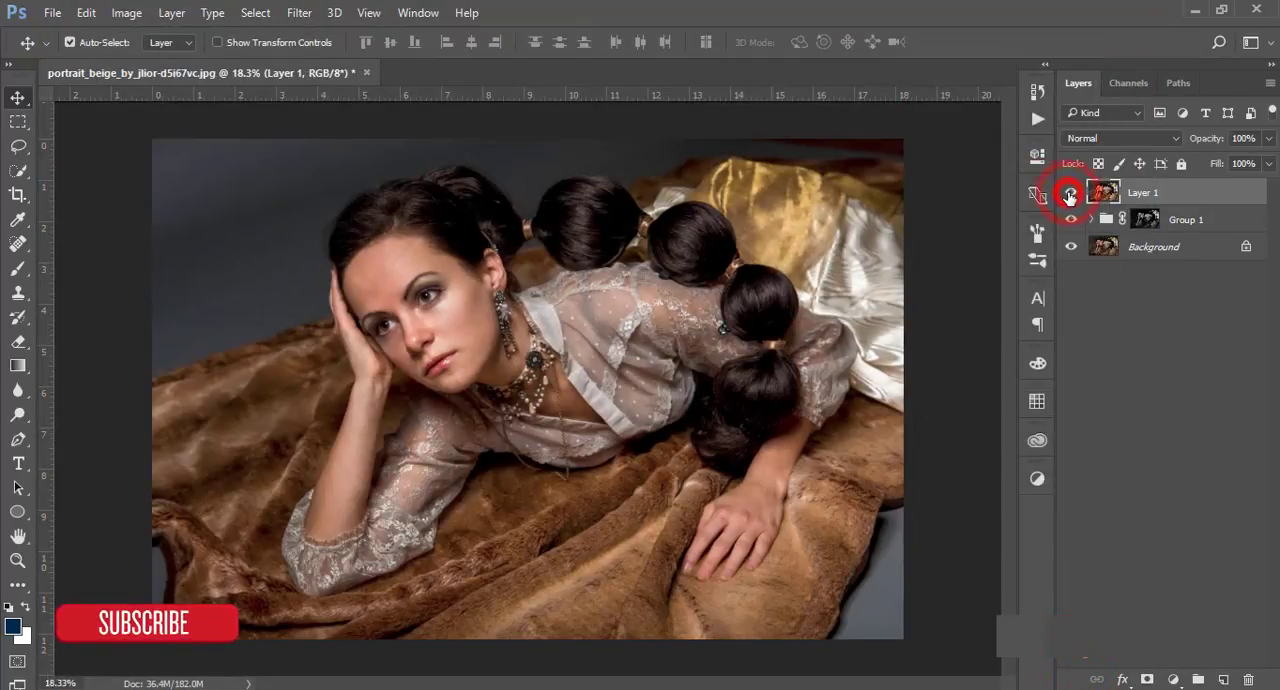
click(1070, 193)
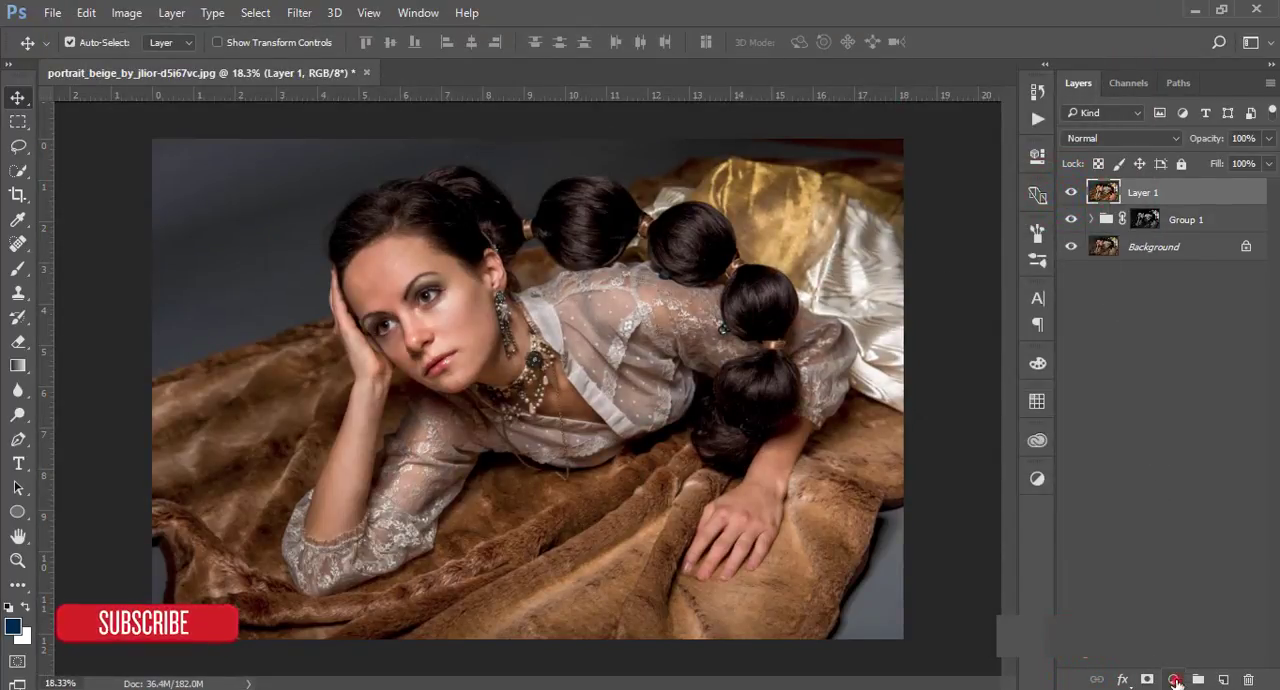
click(1174, 679)
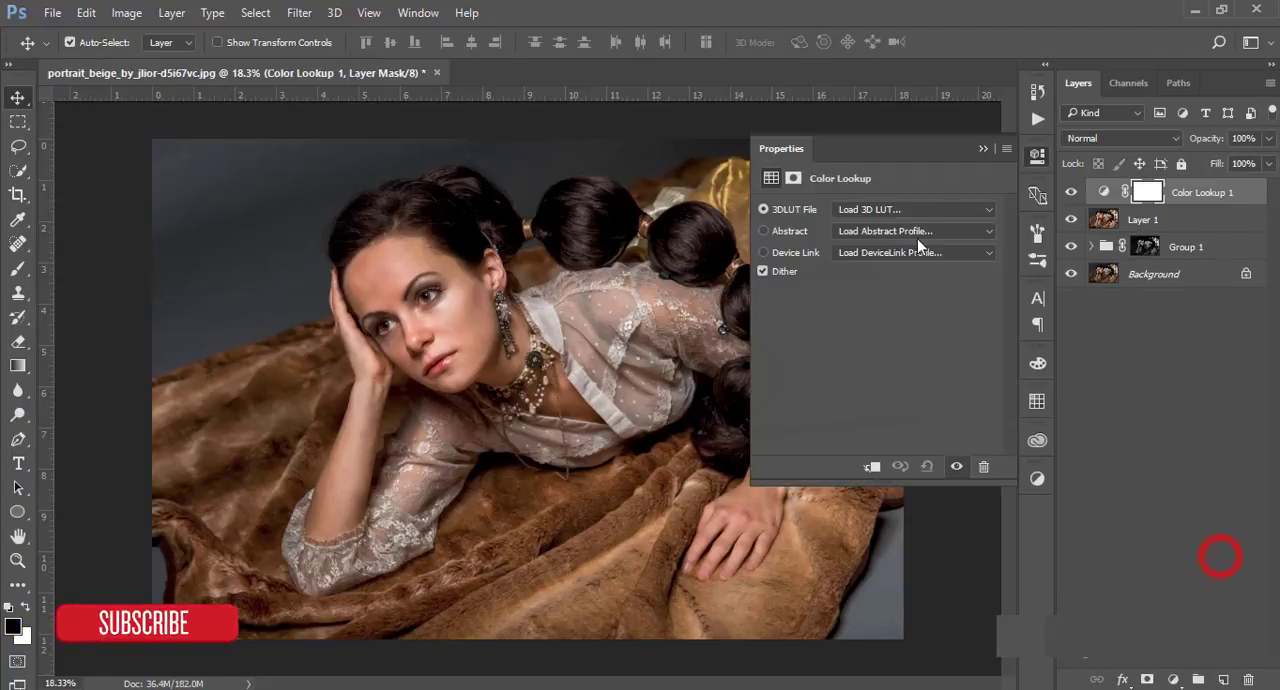
click(912, 209)
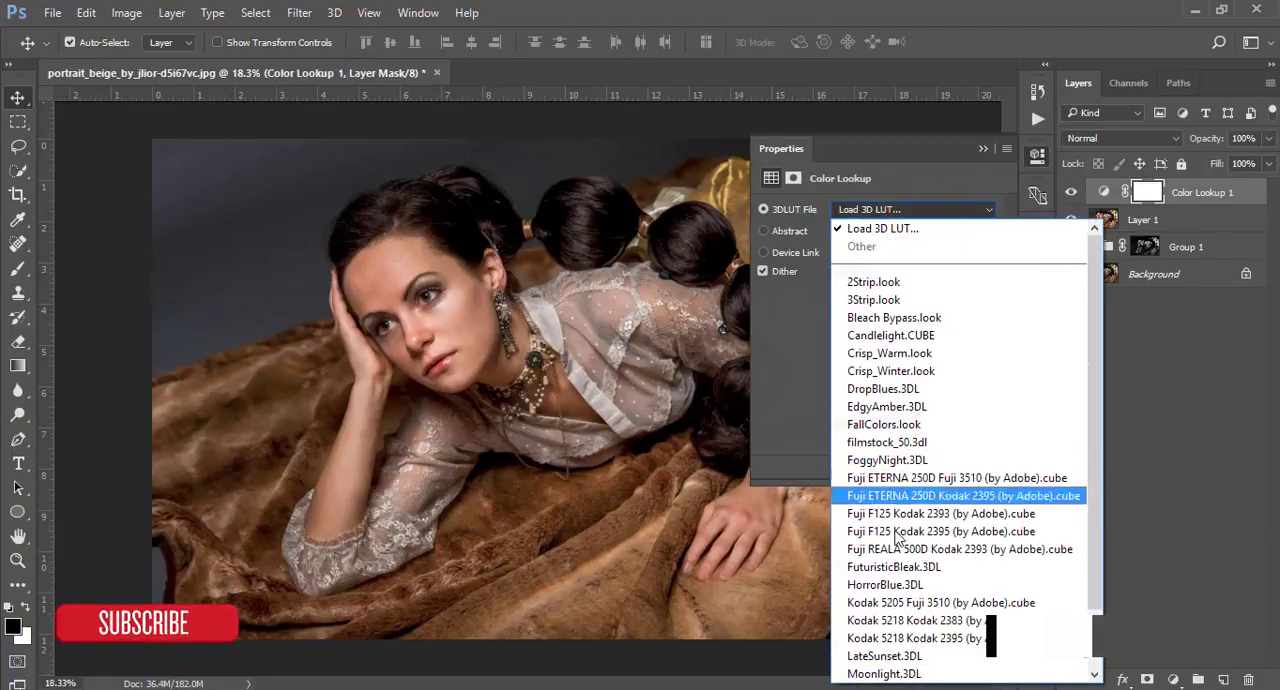
click(884, 584)
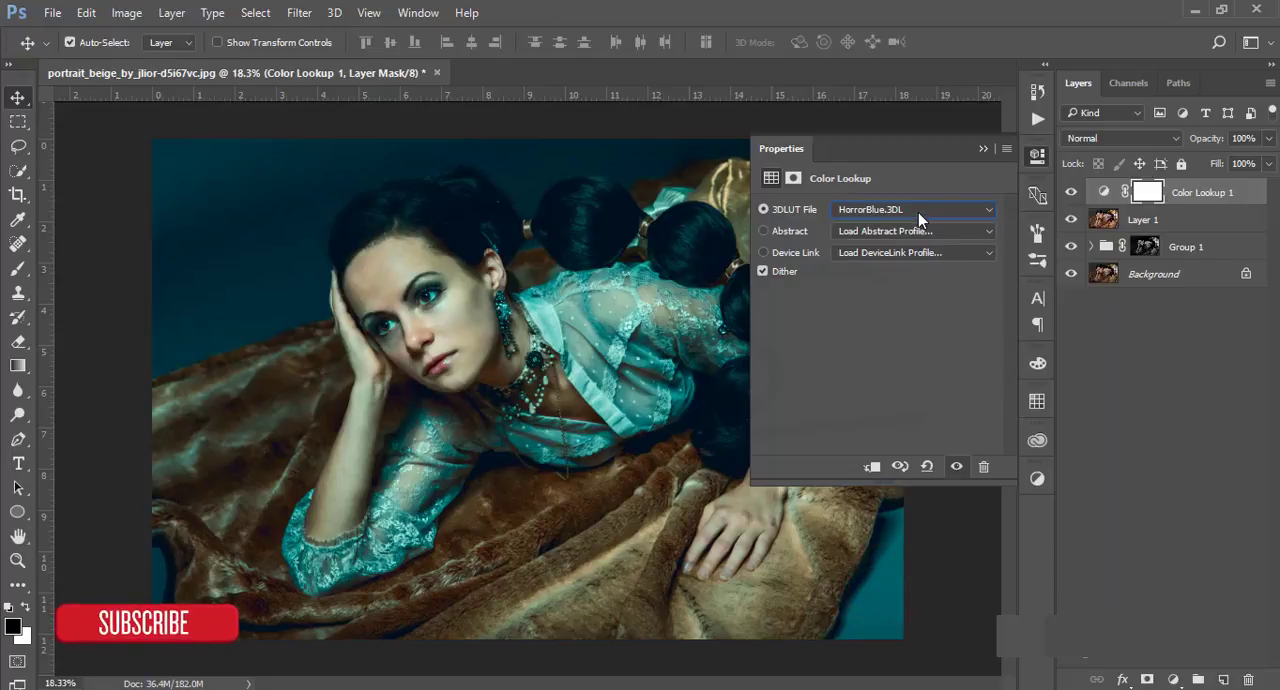
Lower the Color Lookup layer's opacity to about 78%
click(983, 148)
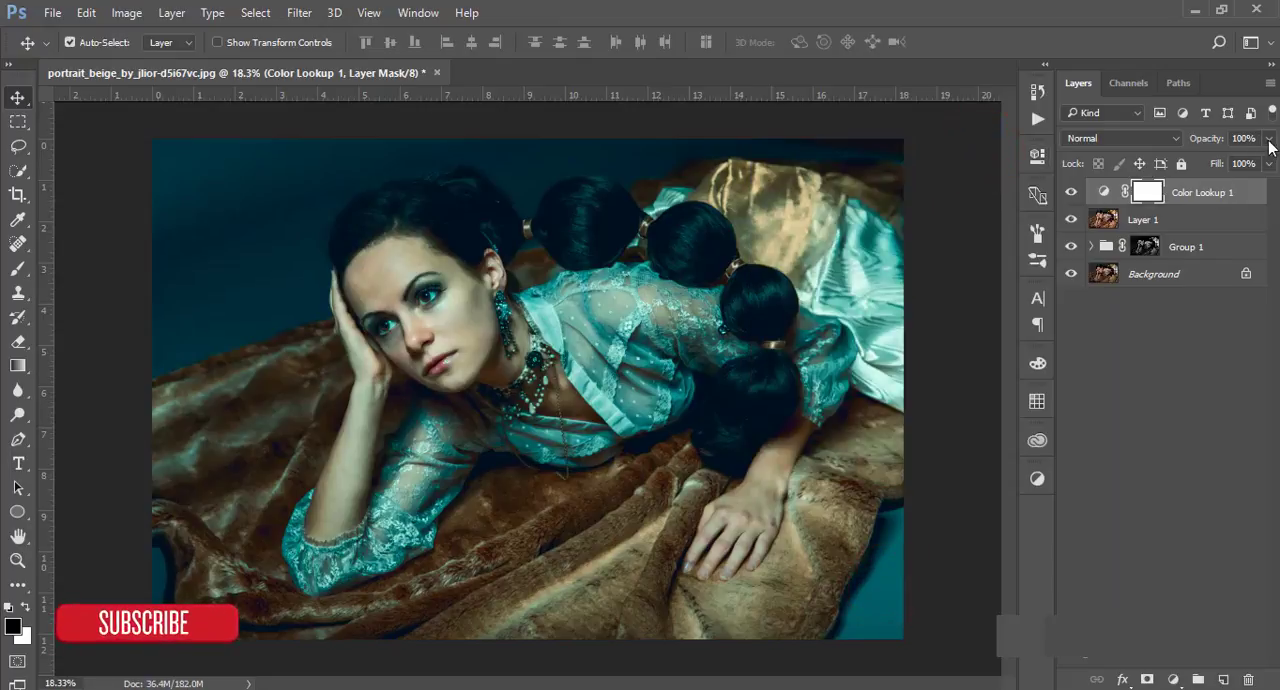
drag(1265, 155, 1245, 155)
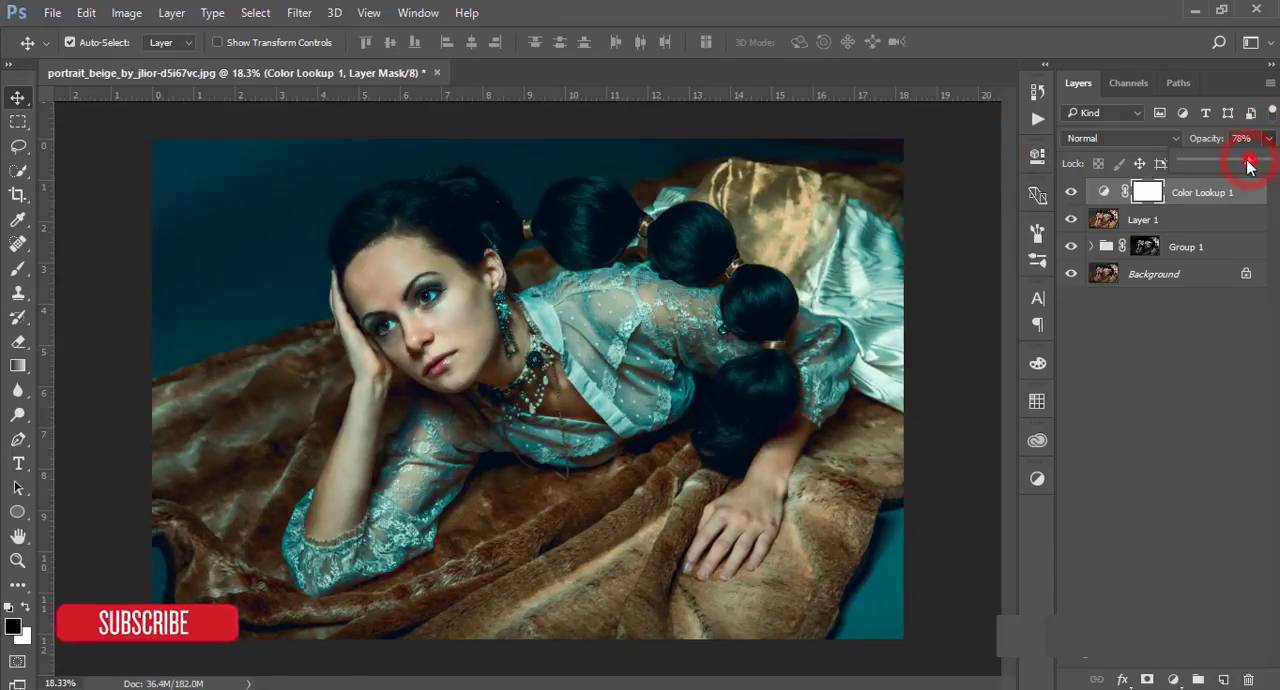
drag(1248, 160, 1234, 160)
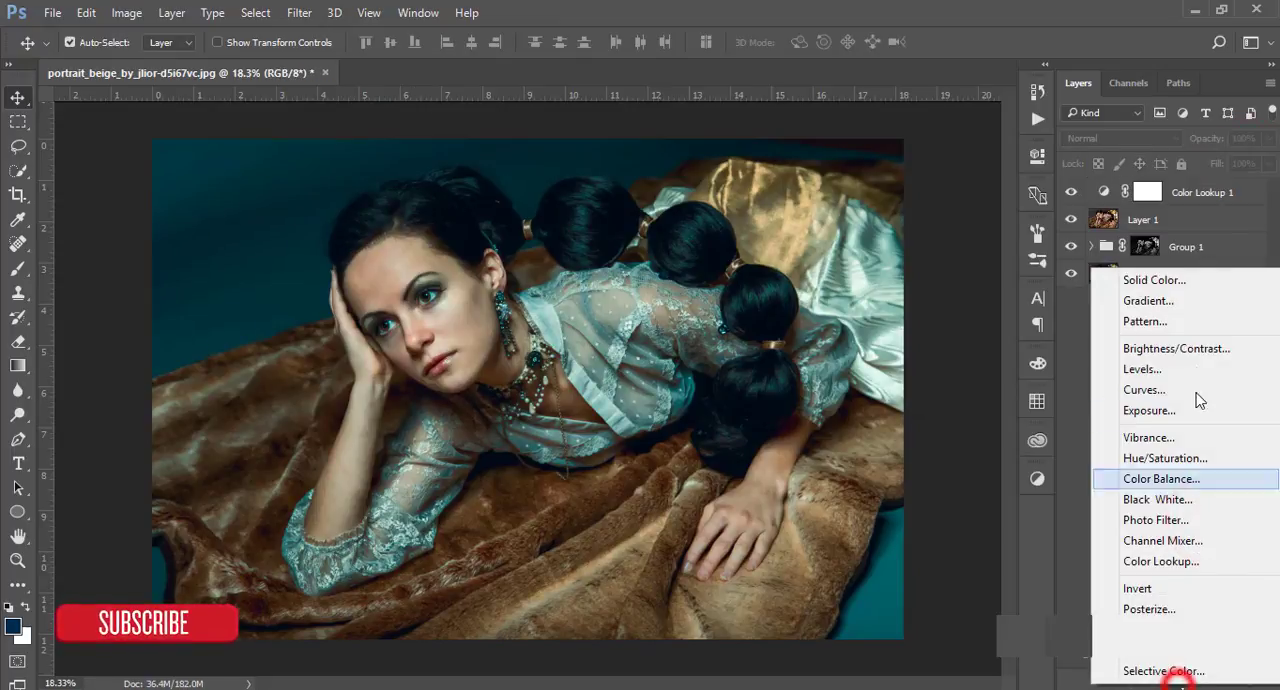
Add a Curves adjustment layer and drag a curve point to reshape the tones
click(1144, 389)
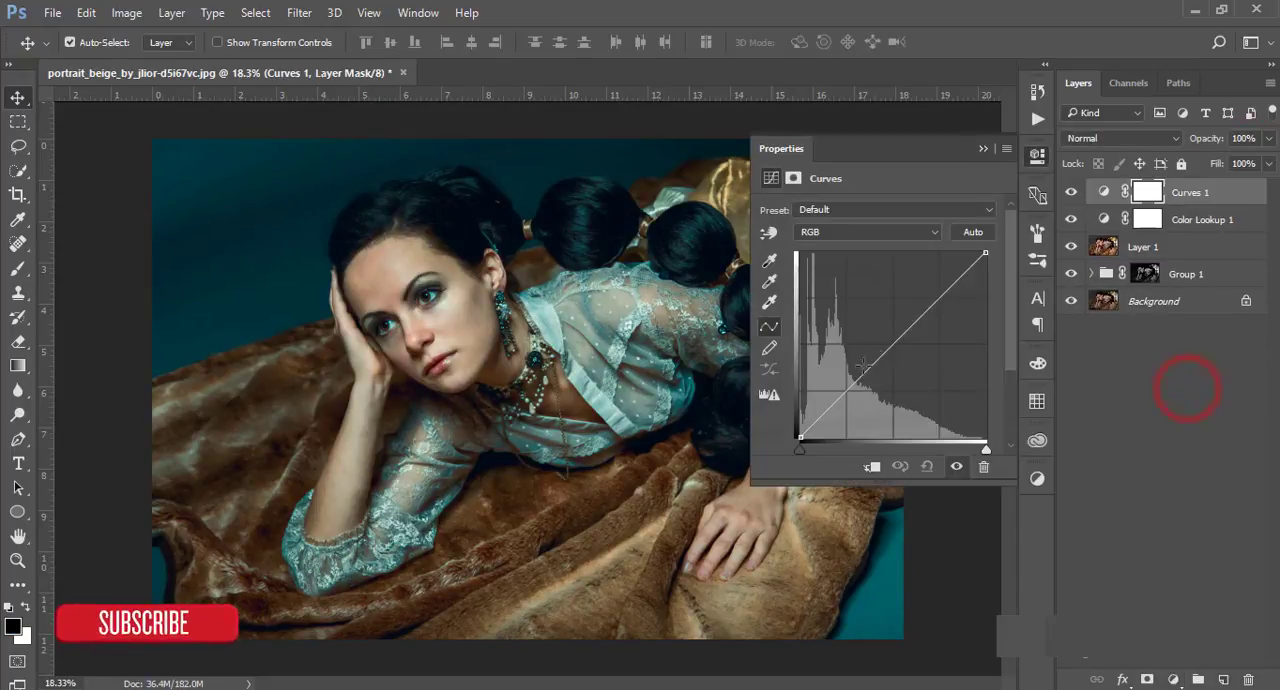
drag(862, 362, 847, 388)
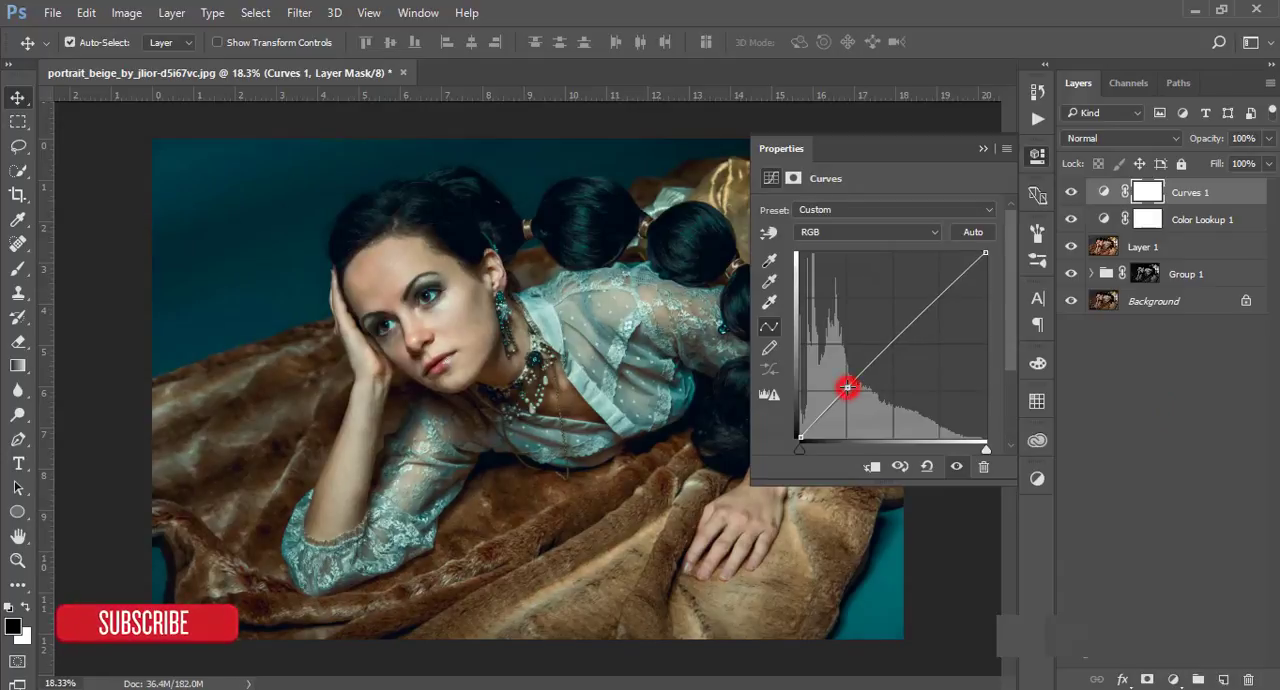
drag(848, 388, 798, 442)
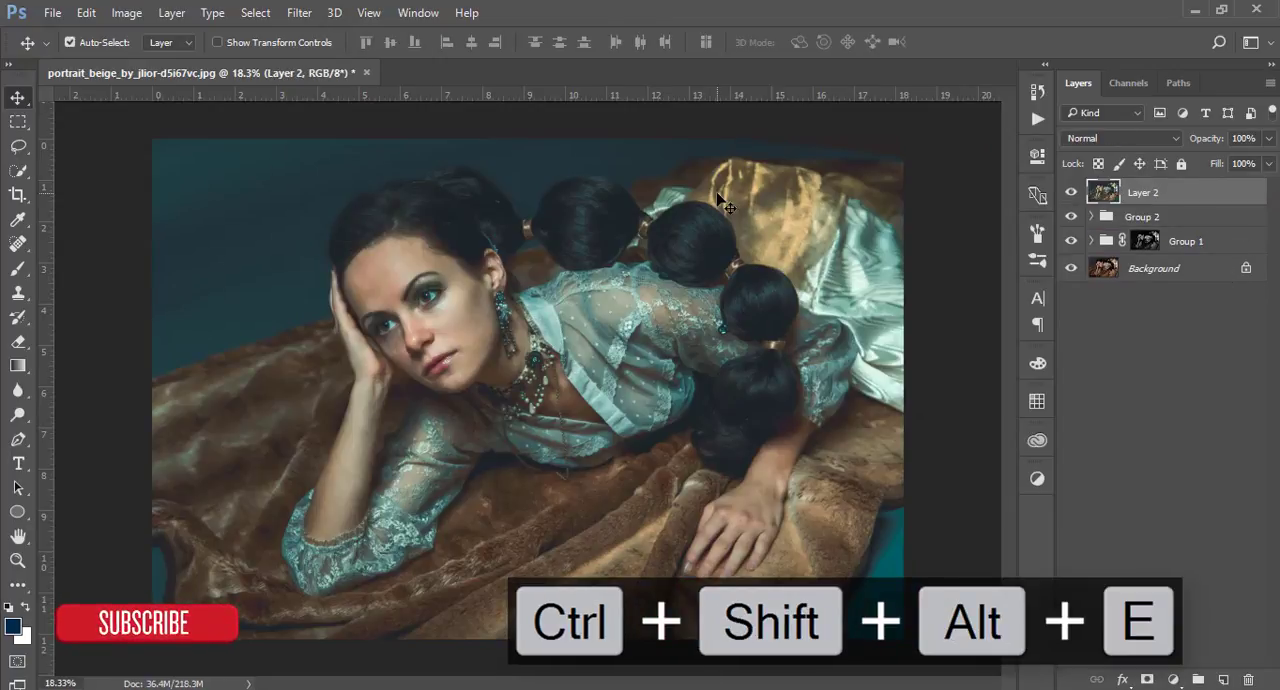
Launch Nik Collection Color Efex Pro 4 on the merged layer
click(299, 12)
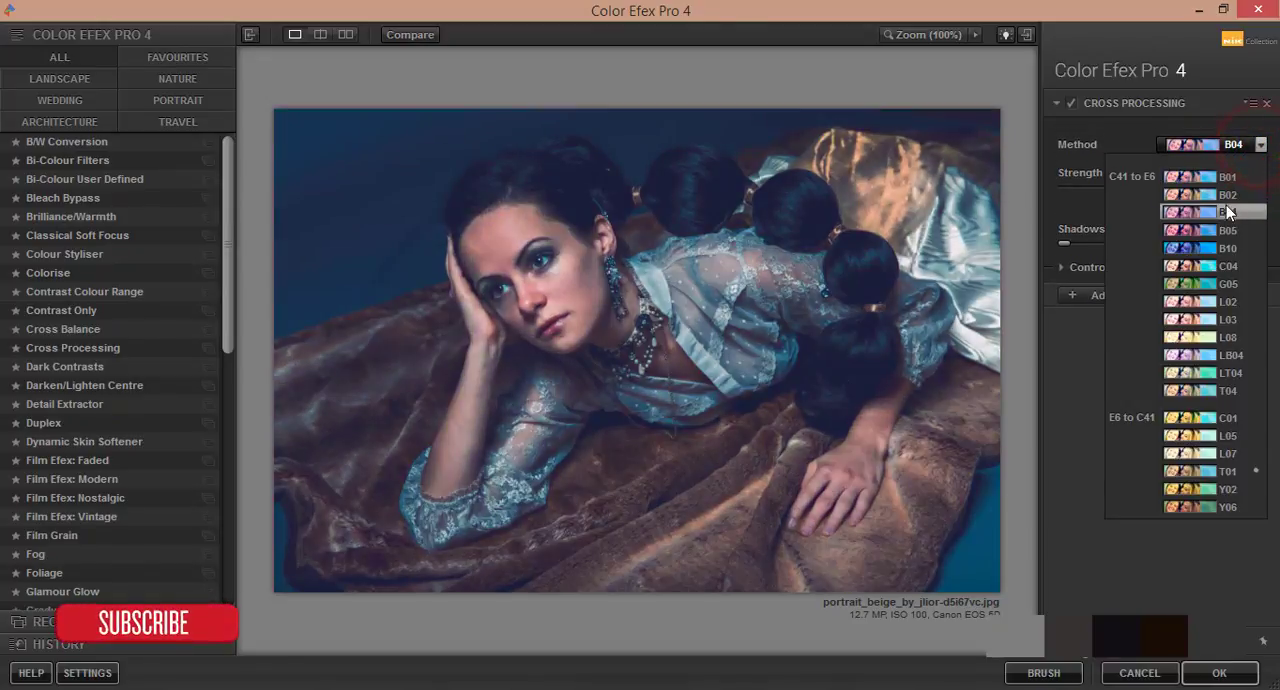
Preview Cross Processing method variants such as C04 and L03, then pick one
click(1228, 265)
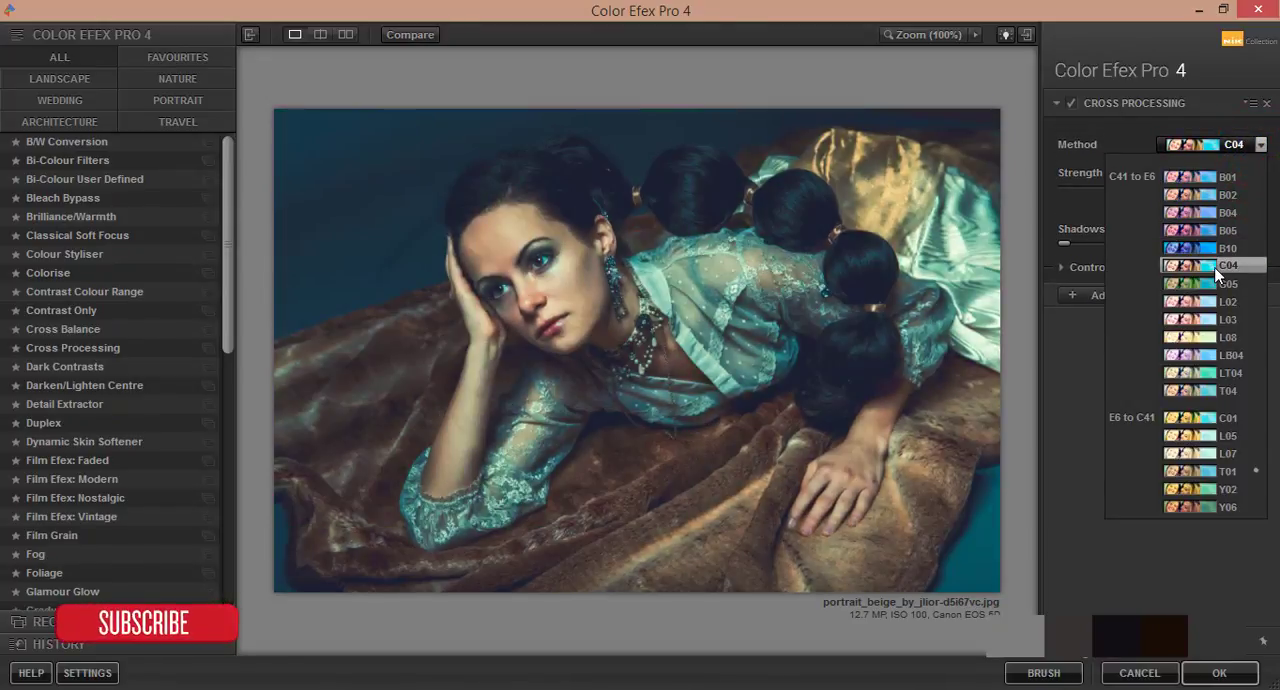
click(1228, 318)
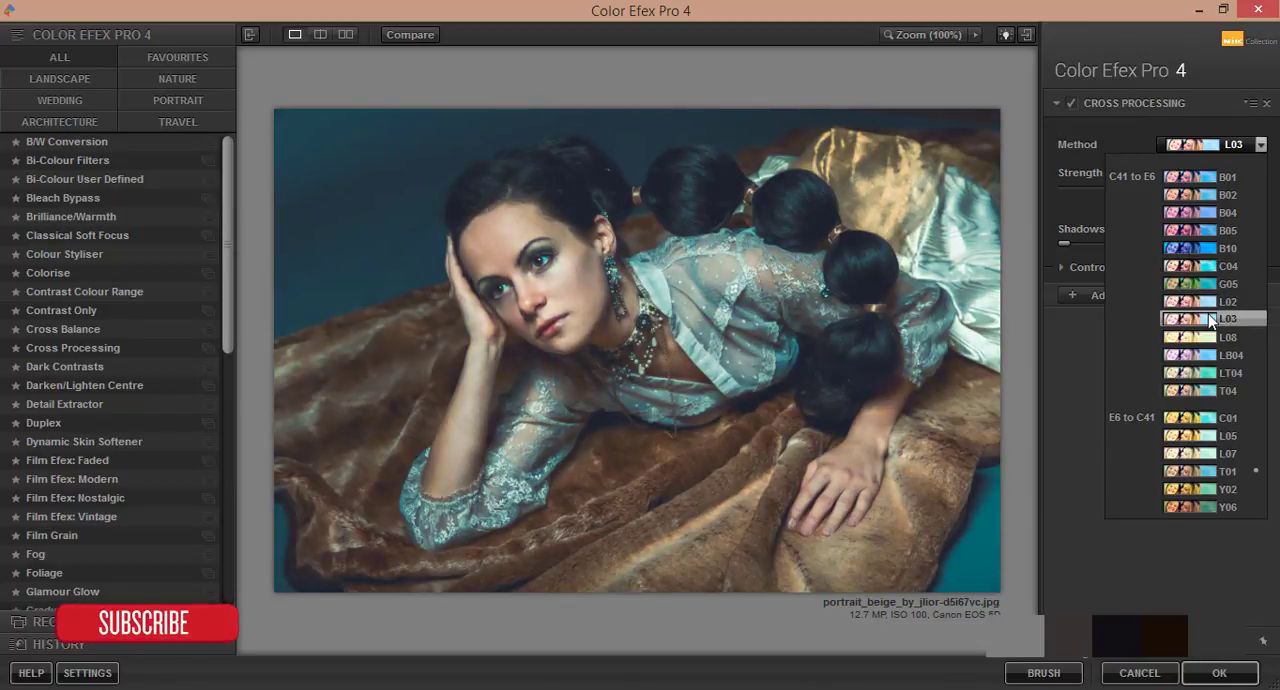
click(1228, 318)
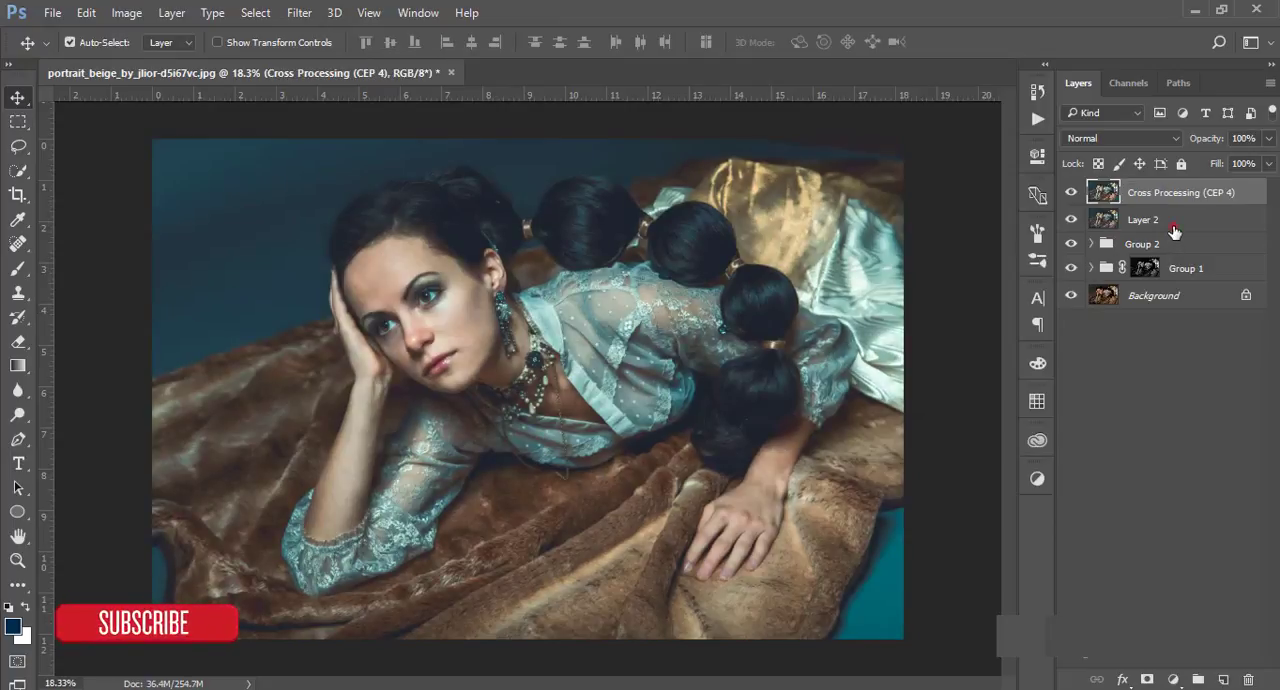
Group the cross-processing layers into Group 3 and open the Camera Raw Filter on merged Layer 3
key(ctrl+g)
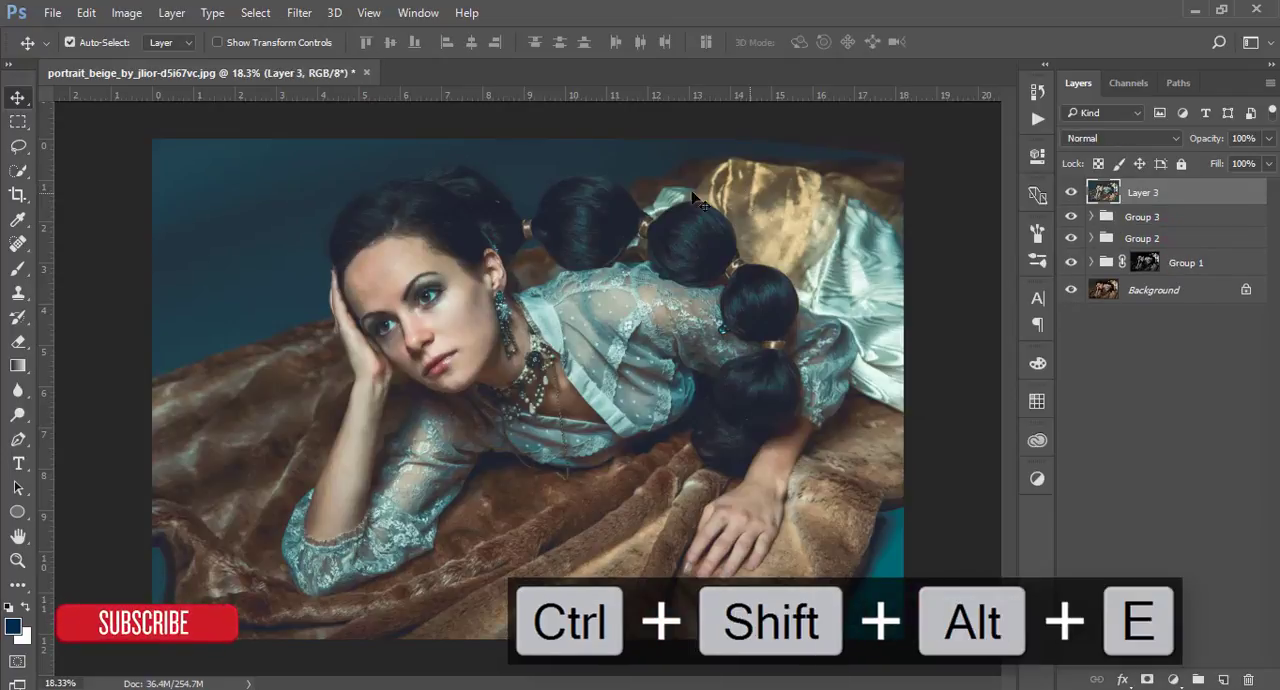
click(299, 12)
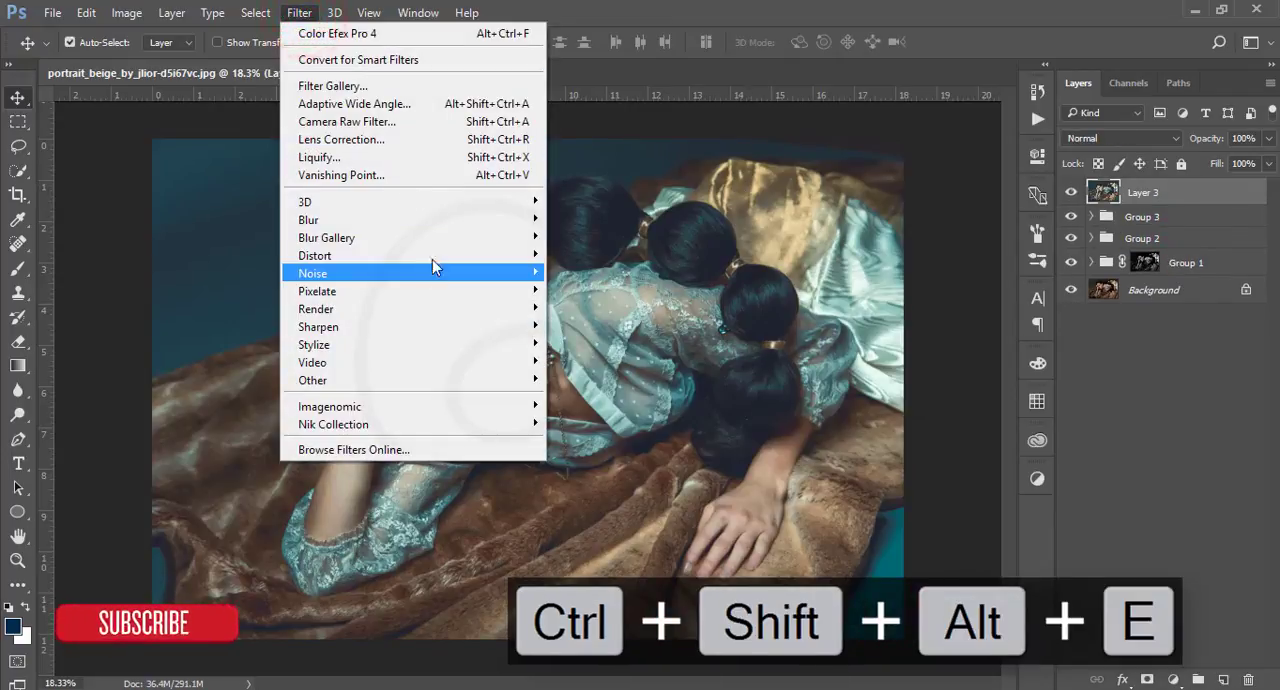
click(347, 121)
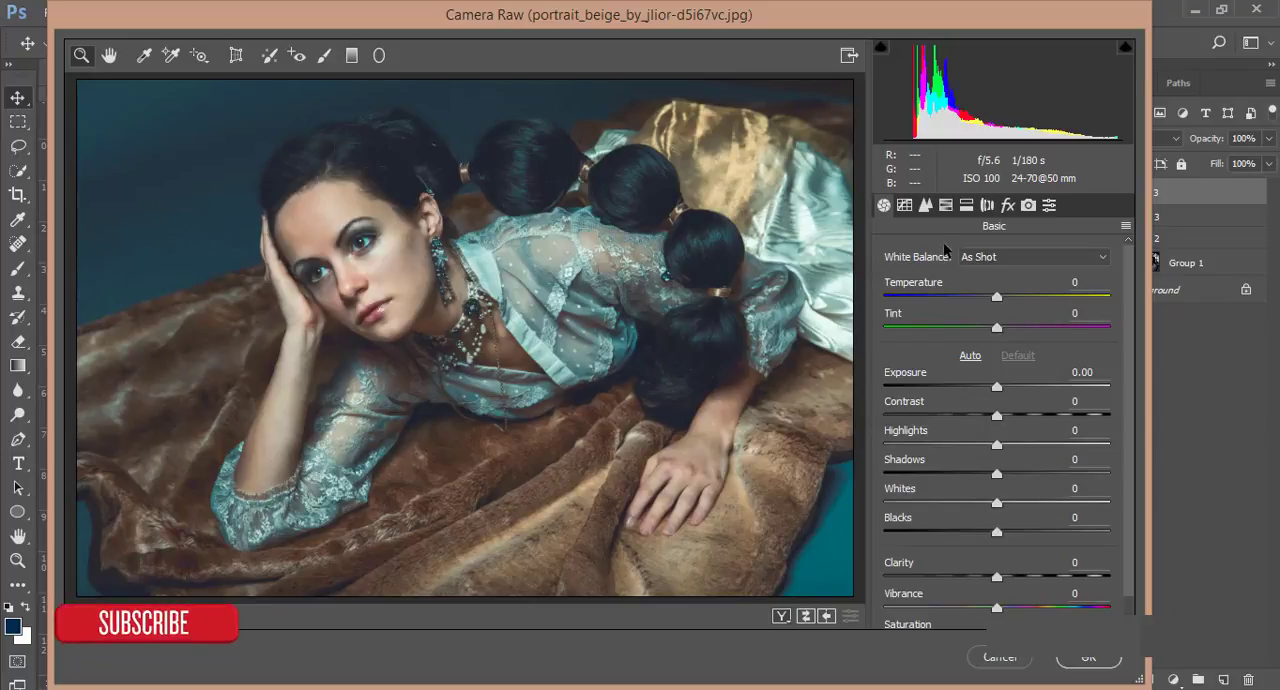
Apply Detail-tab sharpening and colour noise reduction to Layer 3 and confirm
click(924, 205)
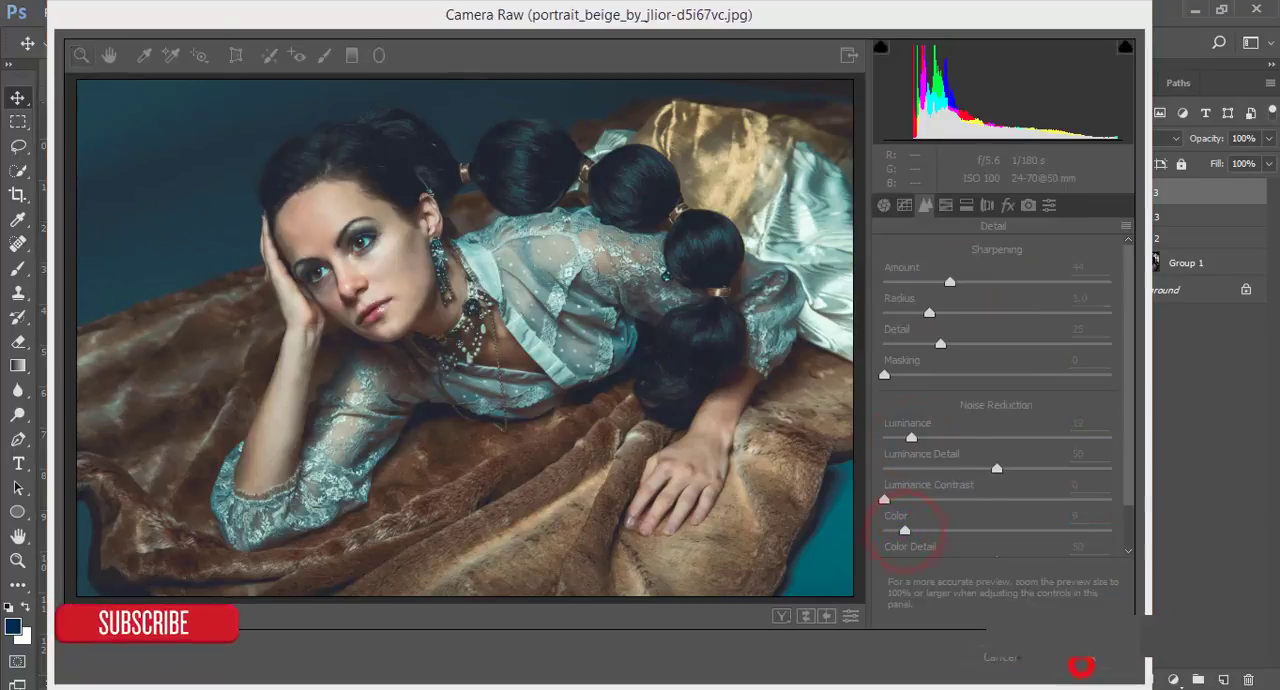
click(1081, 664)
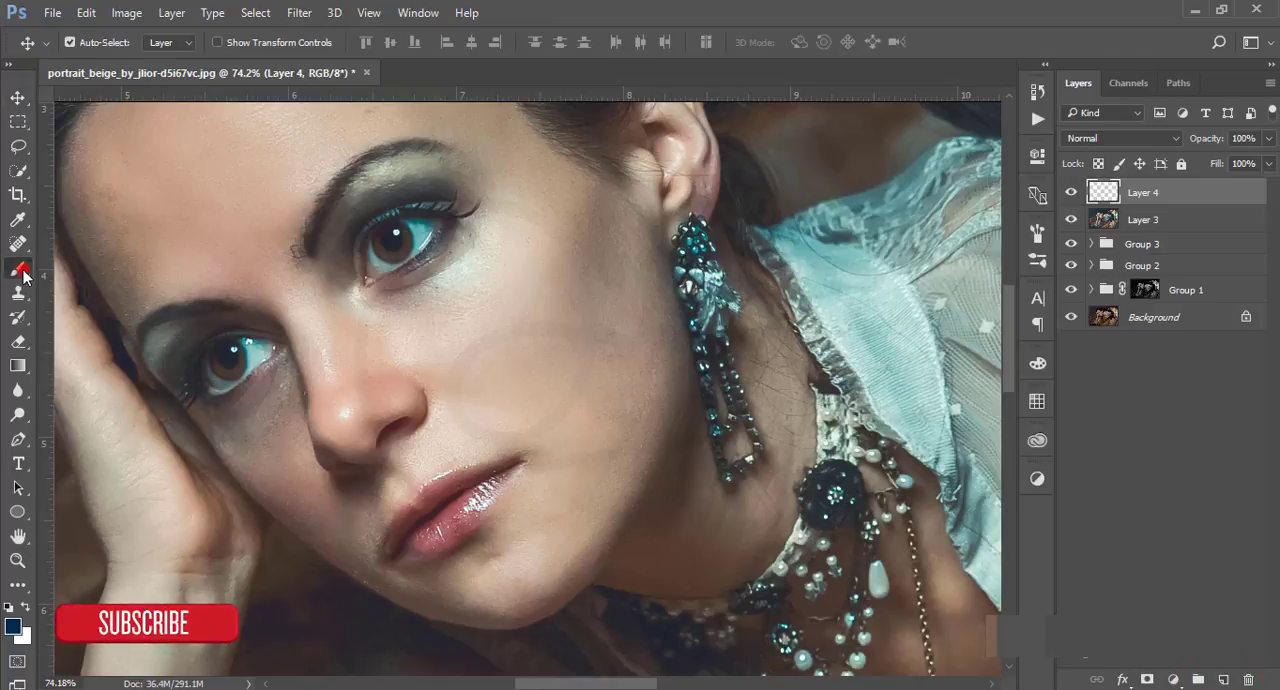
Pick the Brush tool for white highlights and set Layer 4 to Overlay blending
click(18, 268)
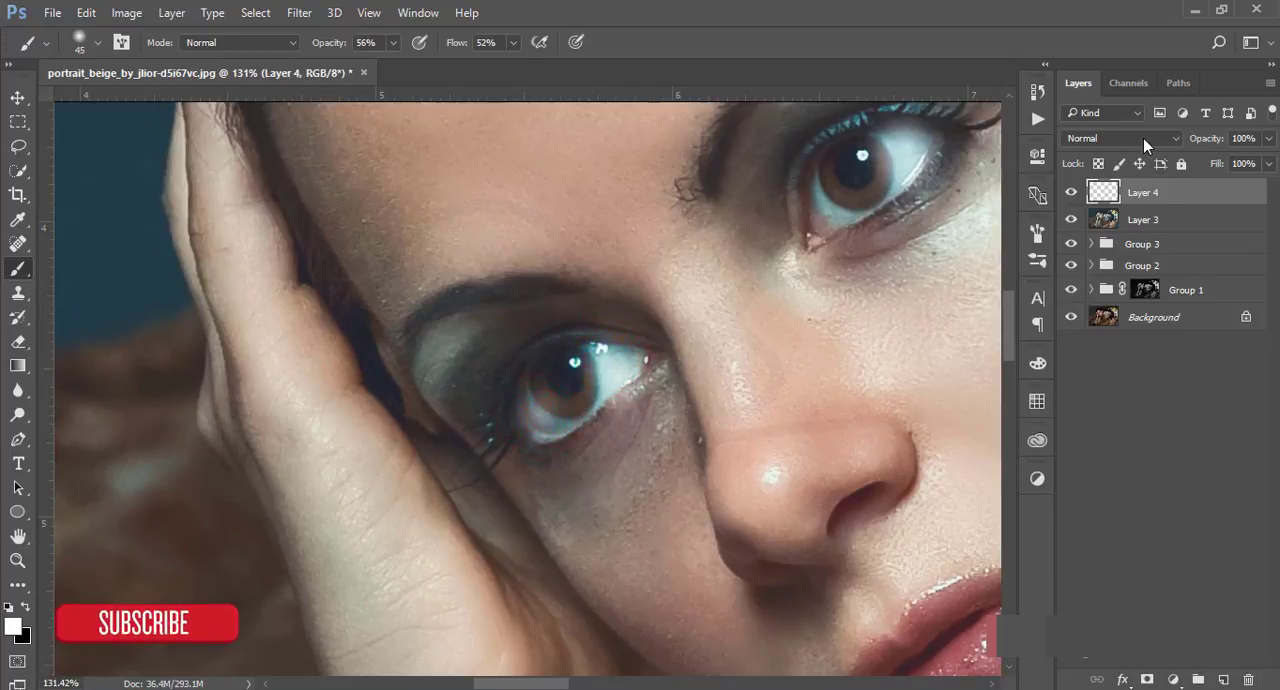
click(1120, 138)
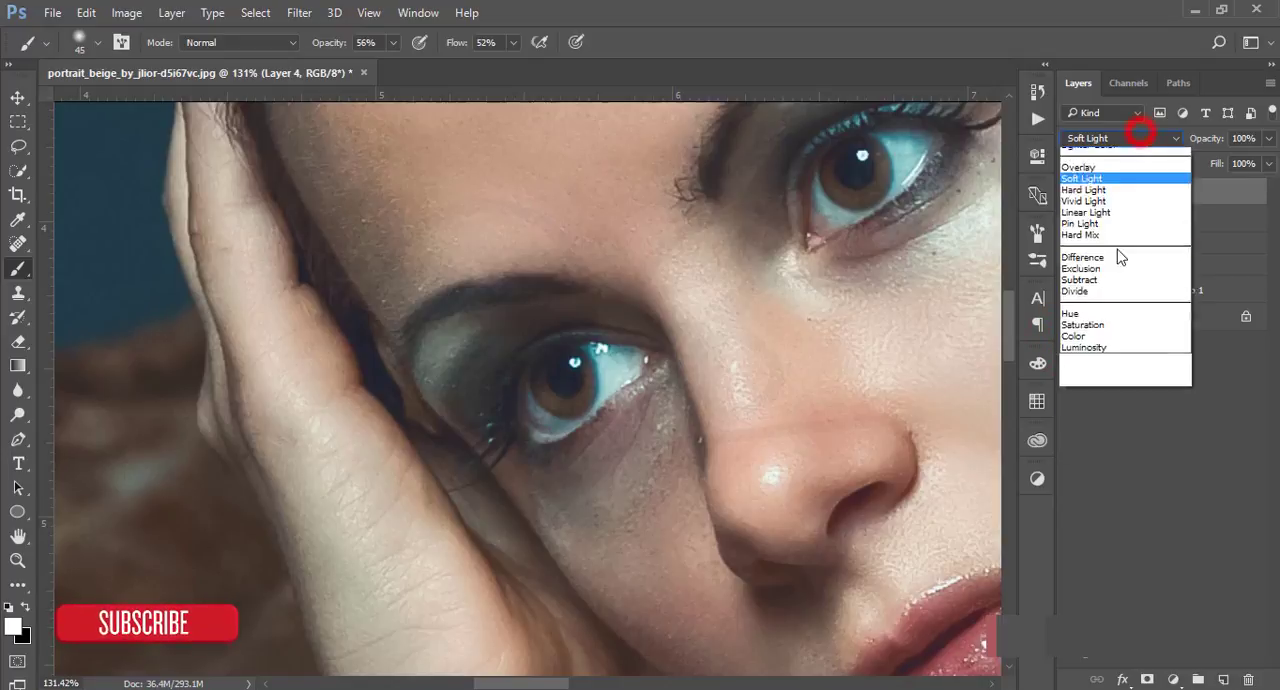
click(1078, 167)
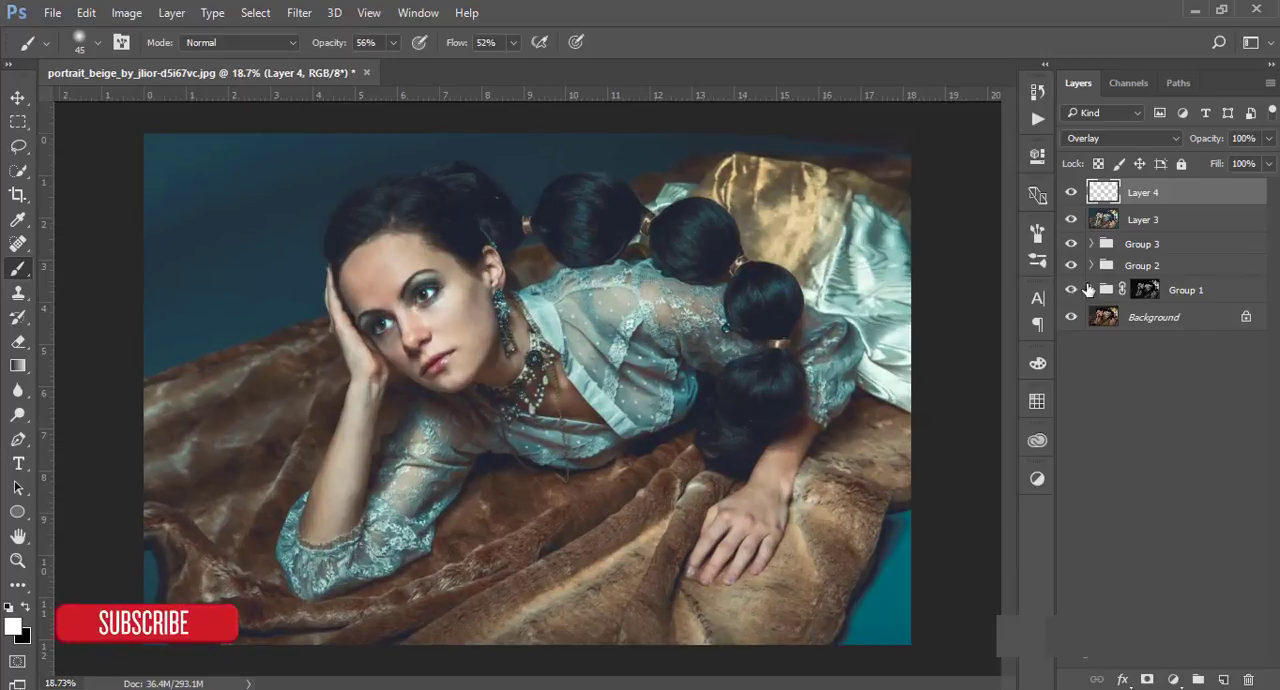
Group Layers 3 and 4 into Group 4 and stamp visible into Layer 5
key(ctrl+g)
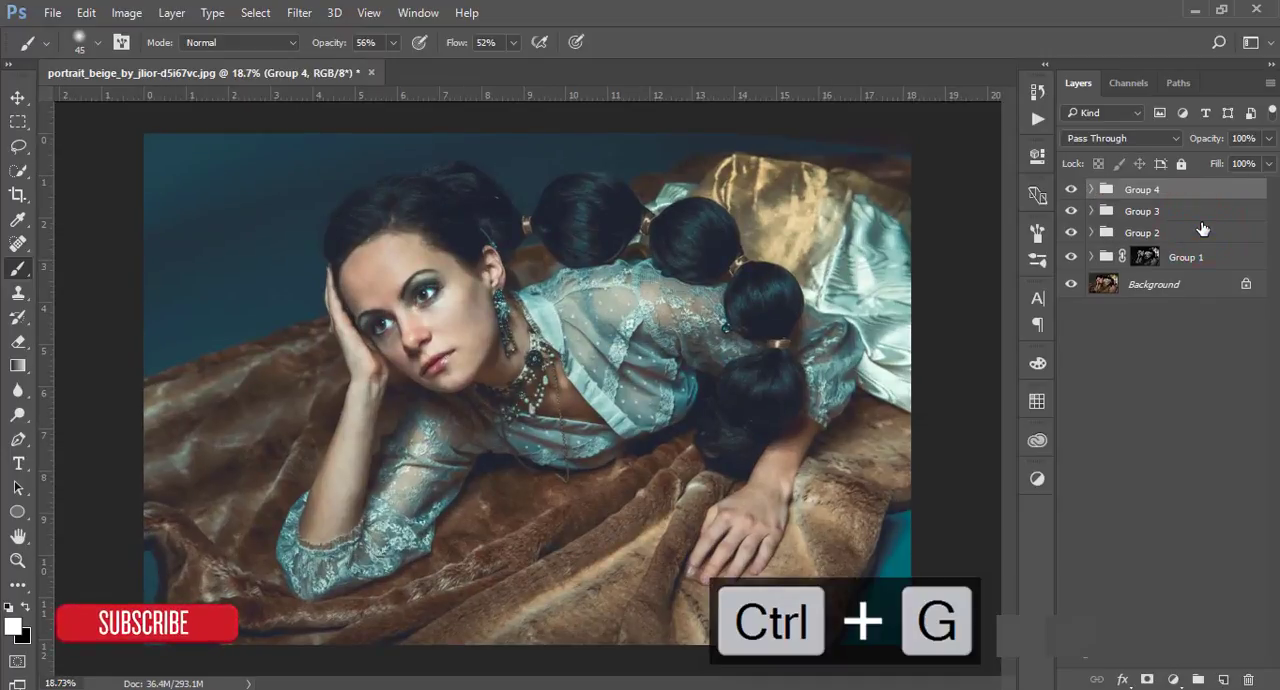
key(ctrl+shift+alt+e)
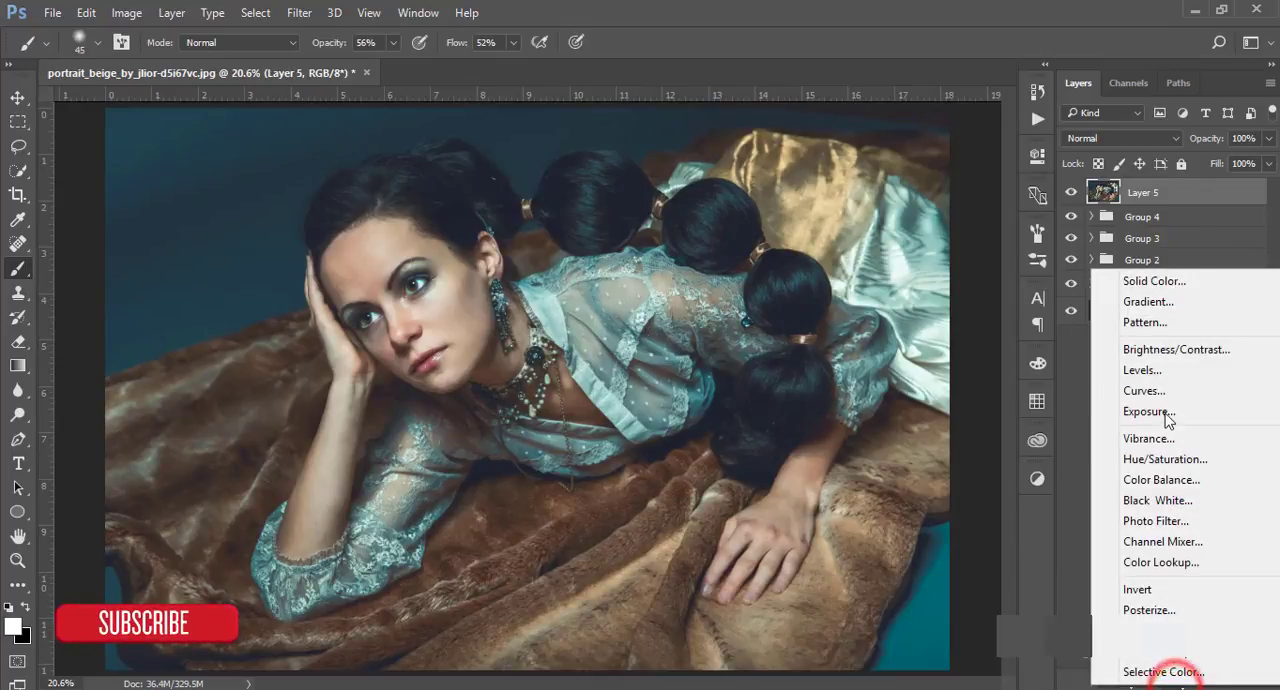
Add a Curves adjustment and shift the Blue channel black point in the shadows
click(1144, 390)
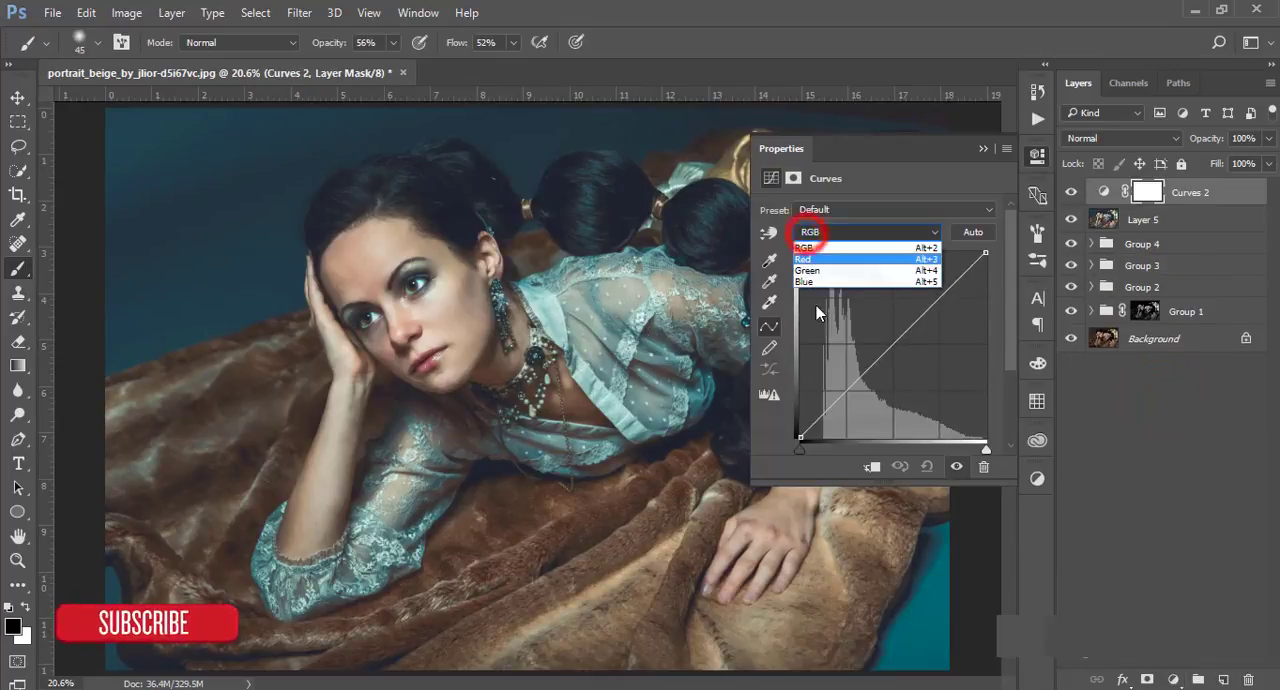
click(807, 281)
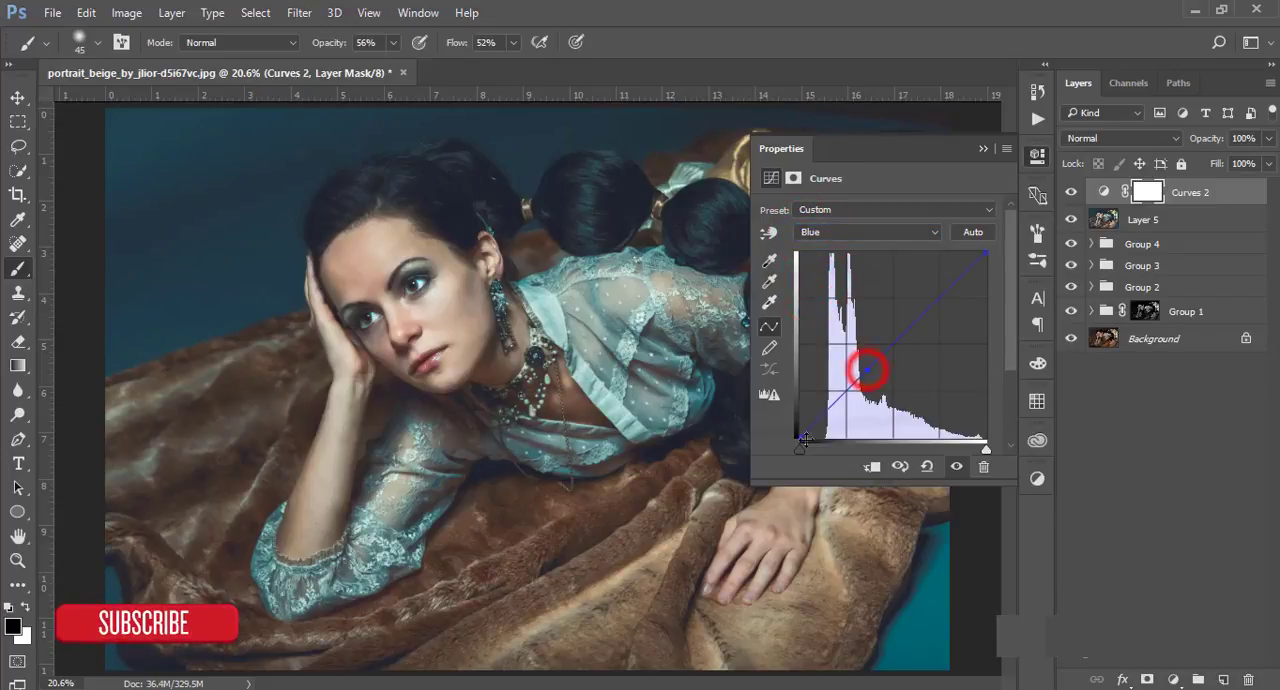
drag(868, 370, 810, 445)
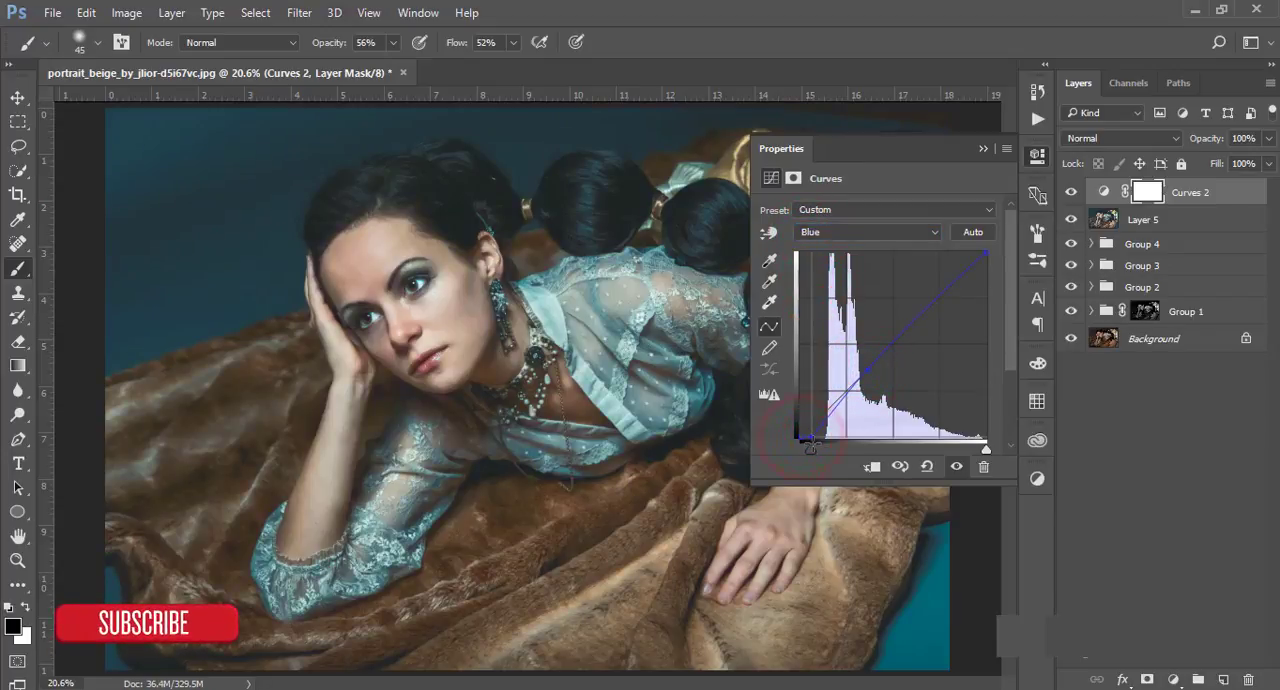
Add a lowered shadow point and nudge the upper midtones on the RGB curve
click(866, 232)
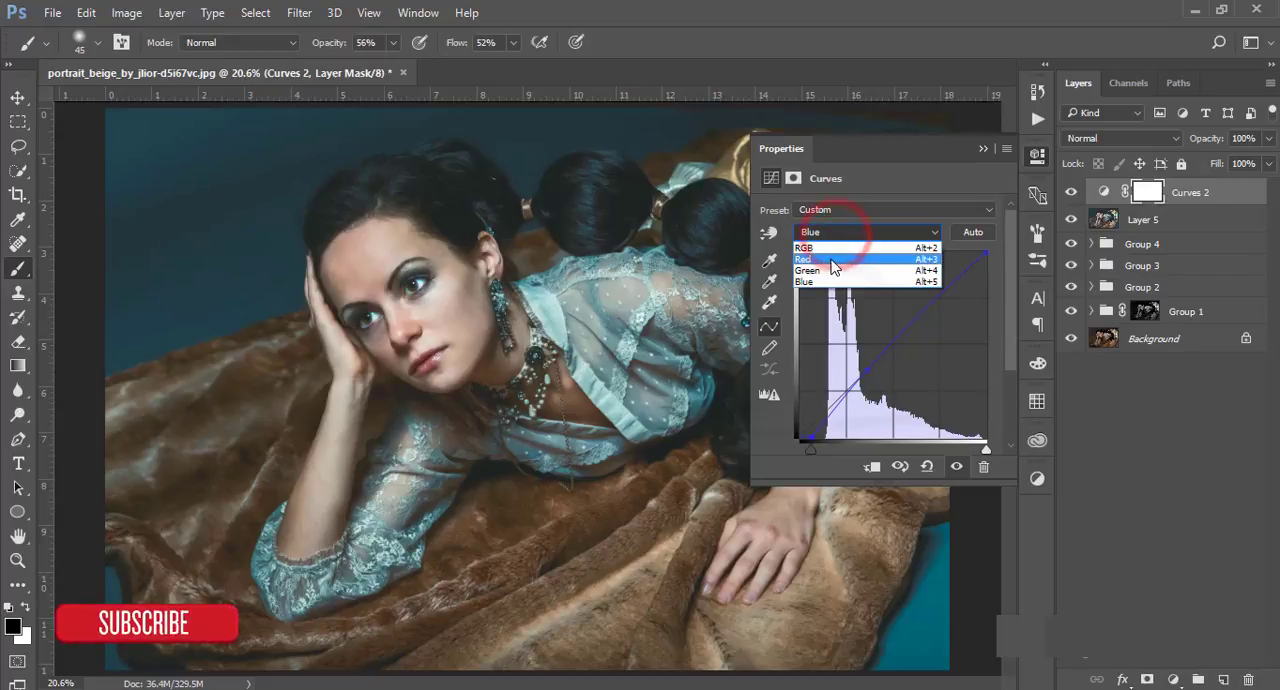
click(805, 247)
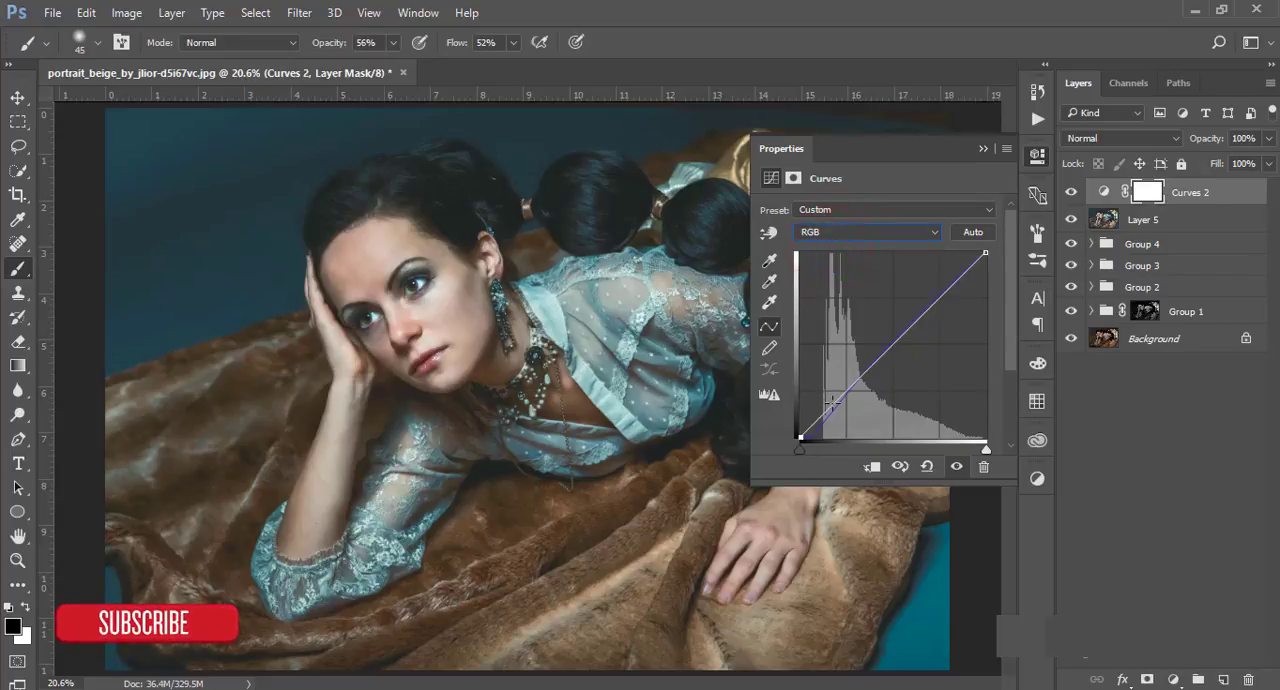
drag(833, 405, 833, 405)
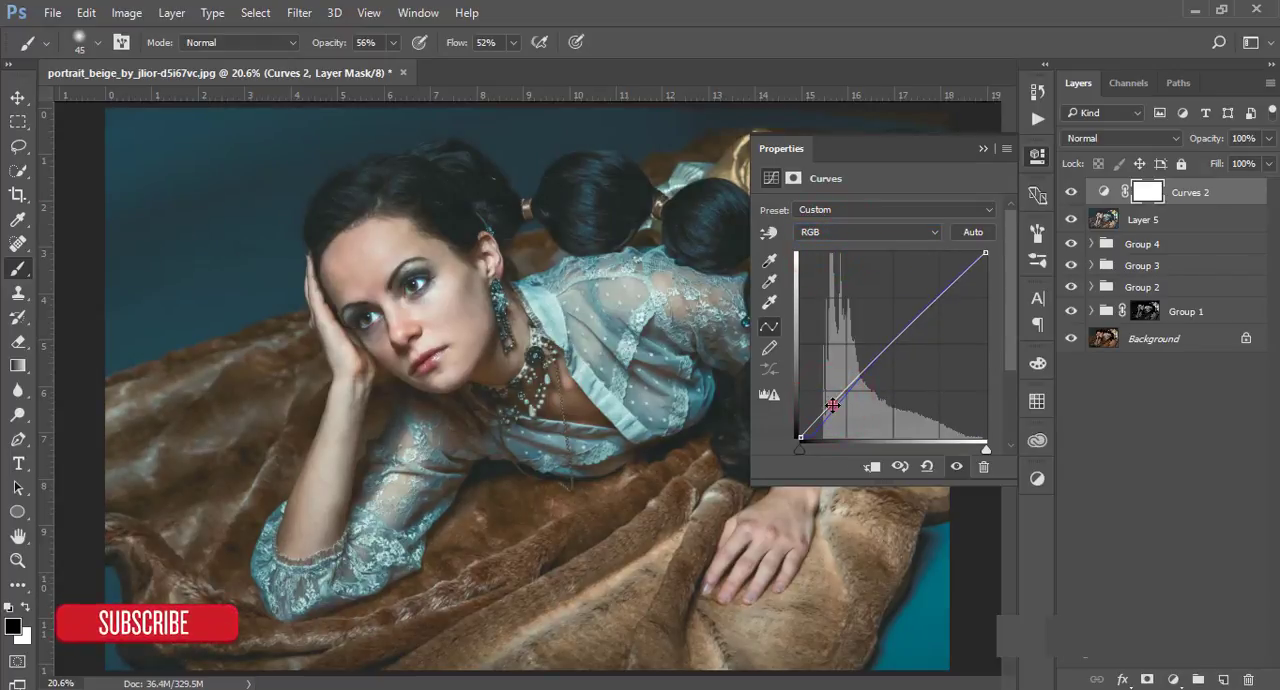
drag(833, 405, 805, 437)
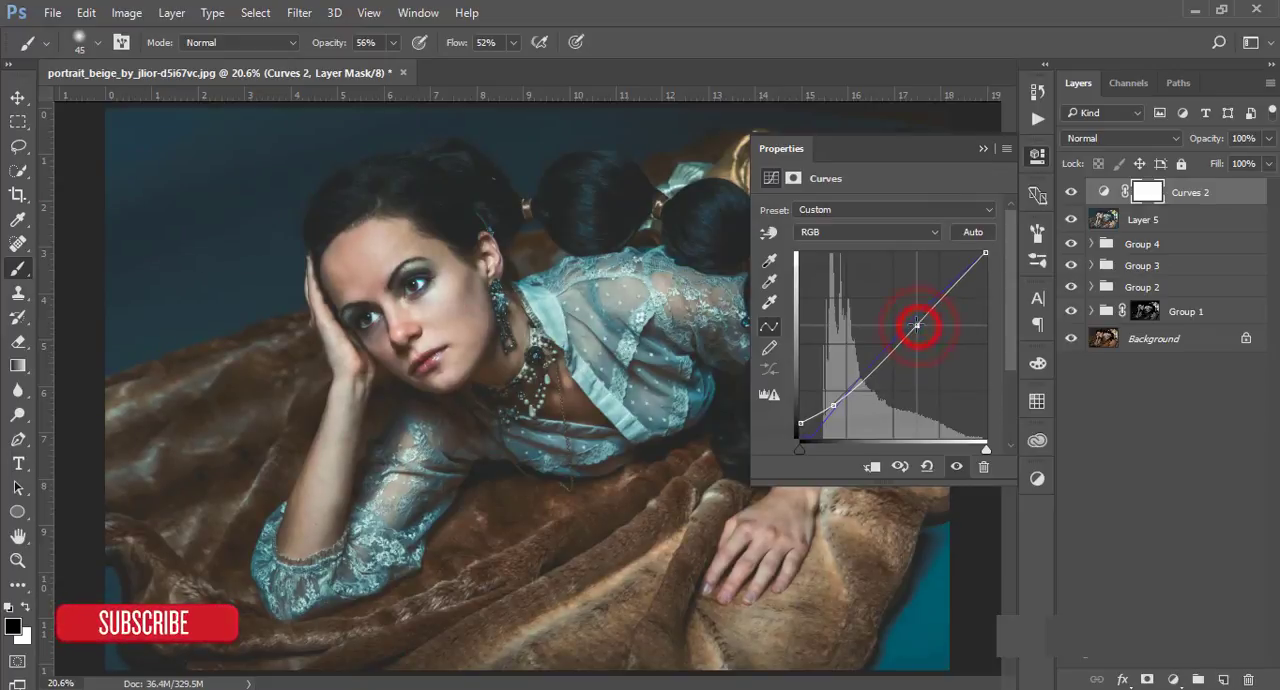
drag(915, 325, 912, 320)
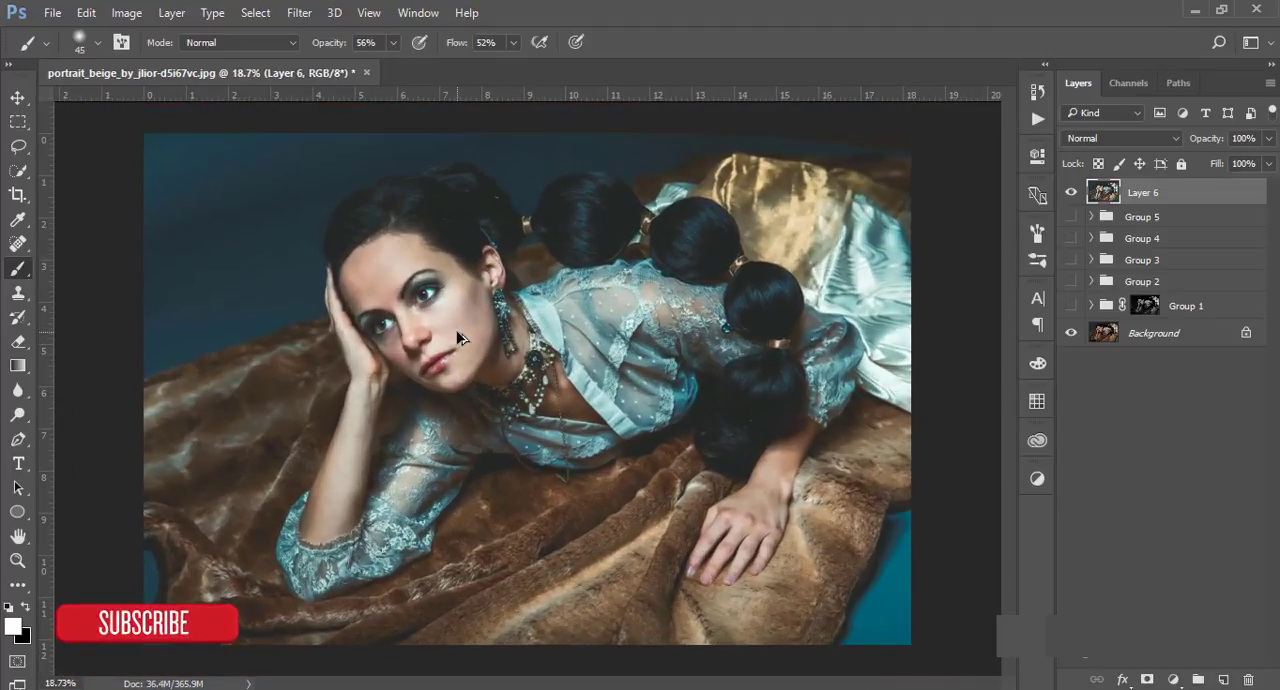
Select the Move tool on merged Layer 6
click(17, 97)
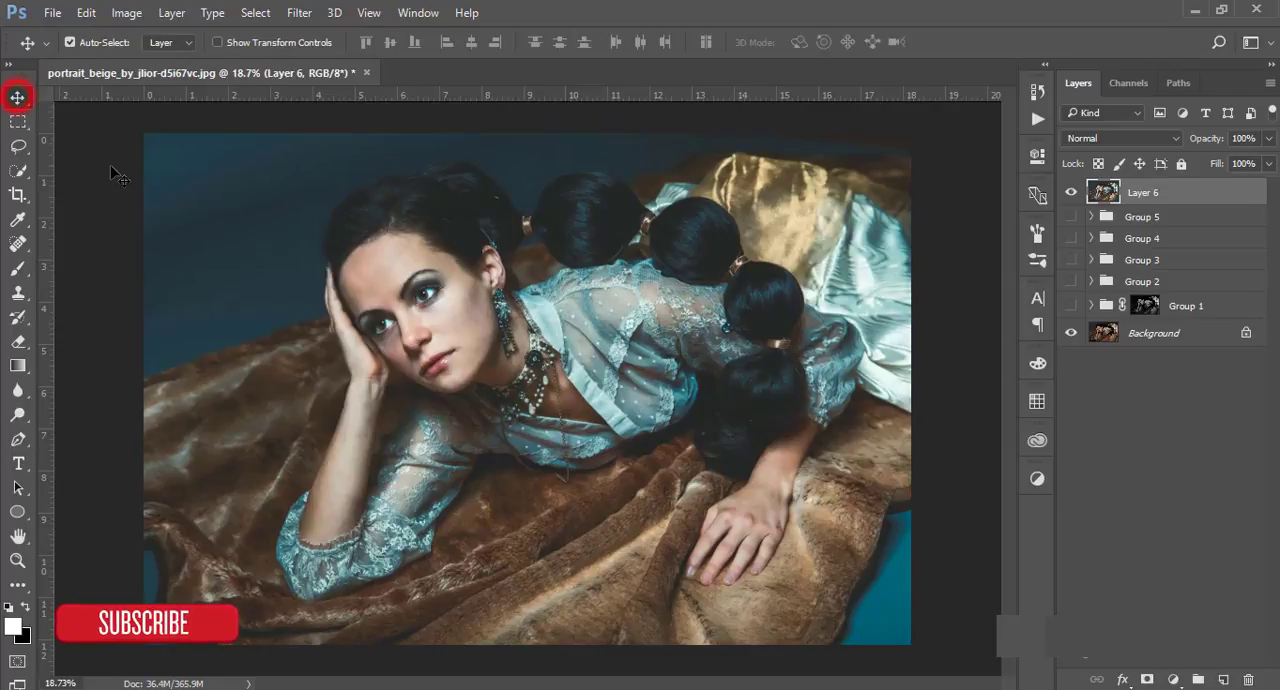